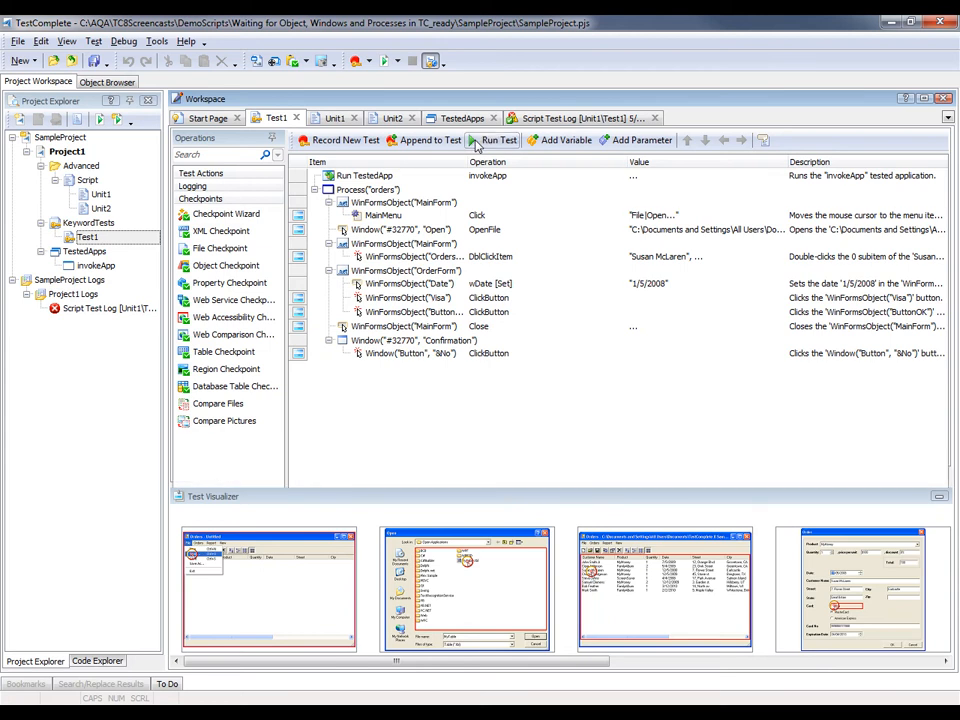
Play back the Test1 keyword test against the Orders application.
{"action": "left_click", "coordinate": [498, 139]}
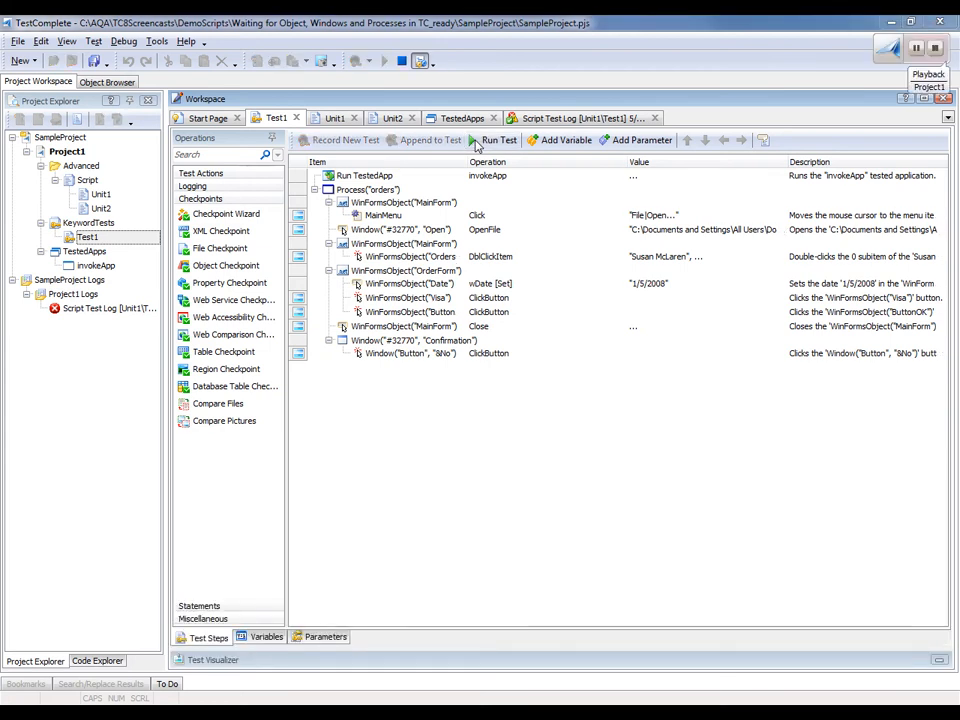
{"action": "left_click", "coordinate": [499, 140]}
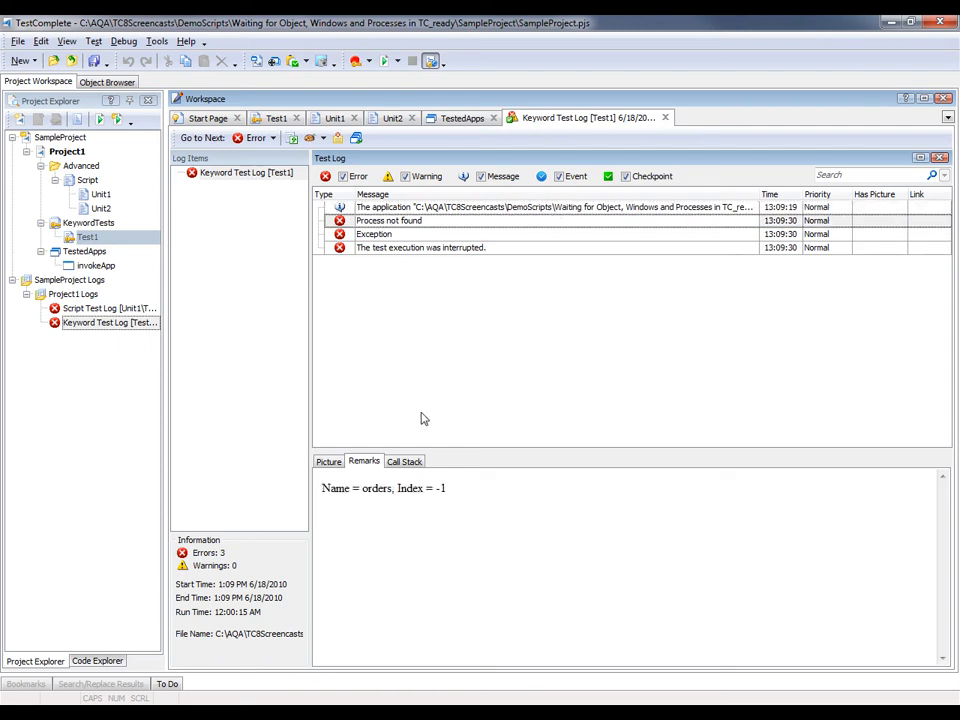
{"action": "mouse_move", "coordinate": [399, 545]}
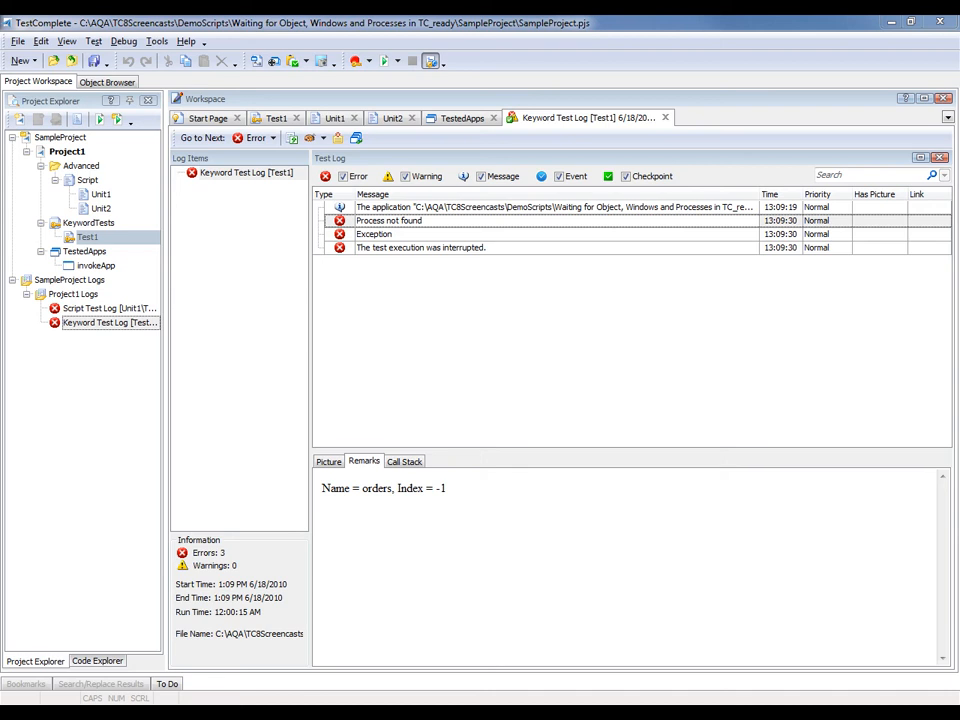
{"action": "mouse_move", "coordinate": [308, 203]}
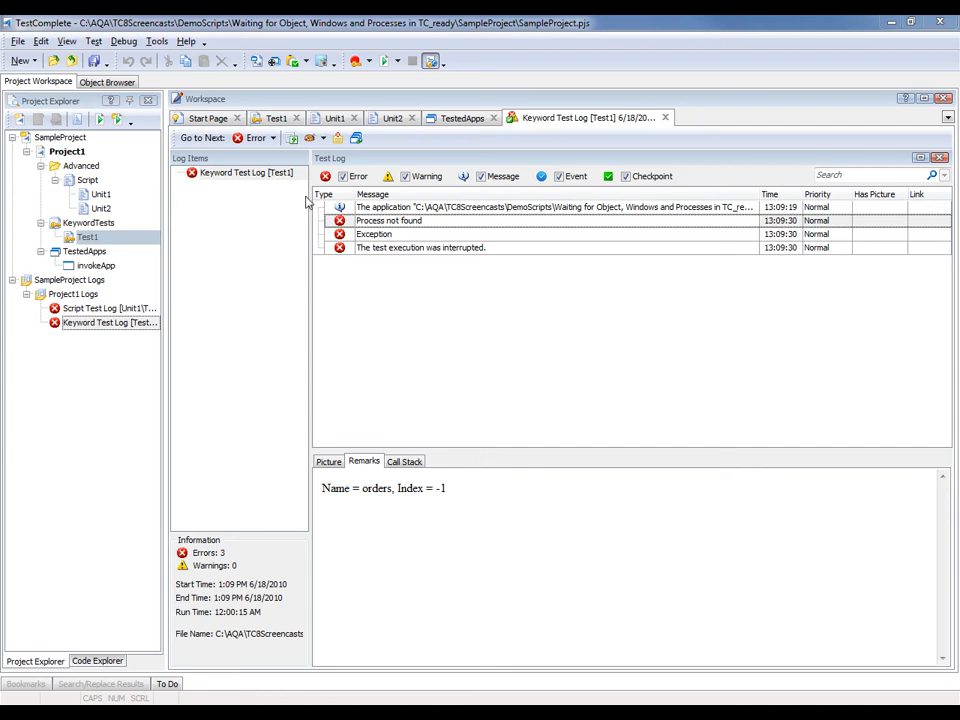
{"action": "mouse_move", "coordinate": [98, 182]}
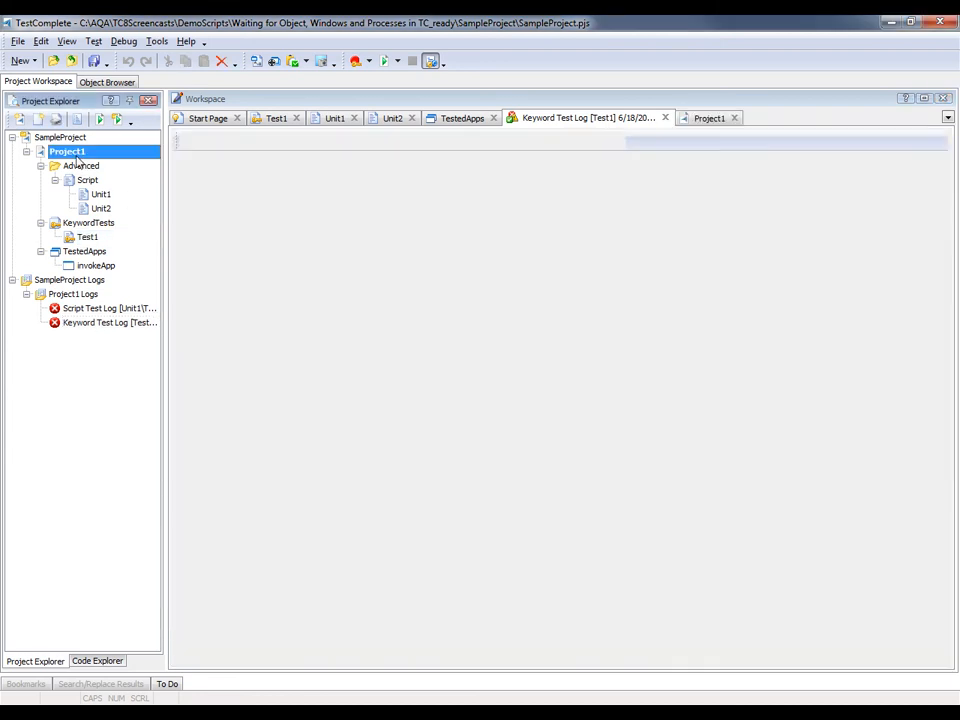
Review Project1's Playback properties, including the 10000 ms auto-wait timeout.
{"action": "left_click", "coordinate": [707, 117]}
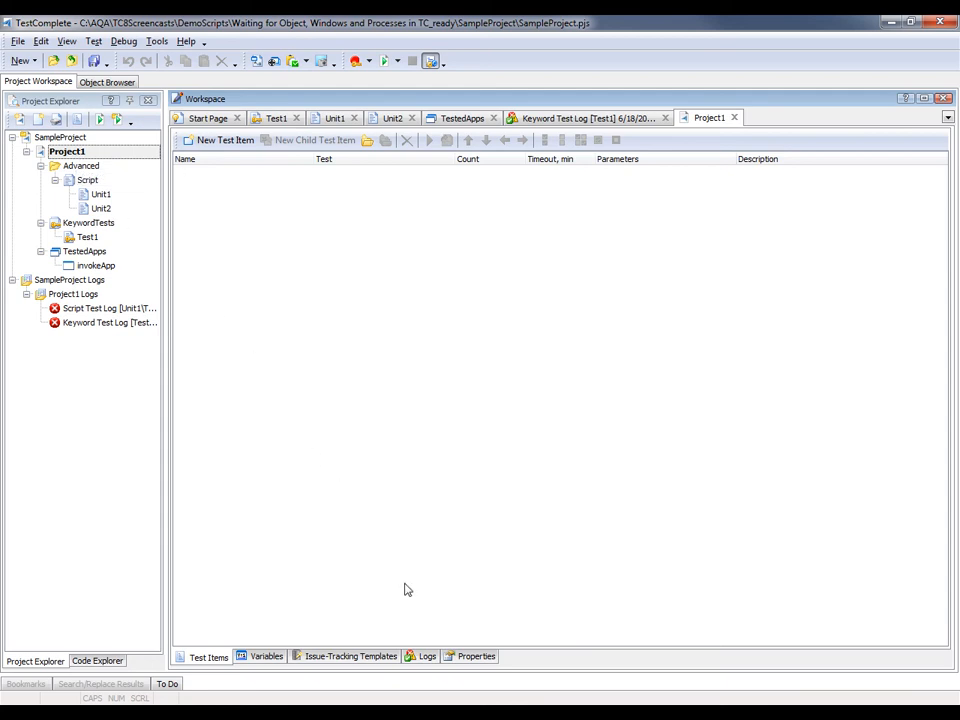
{"action": "left_click", "coordinate": [475, 657]}
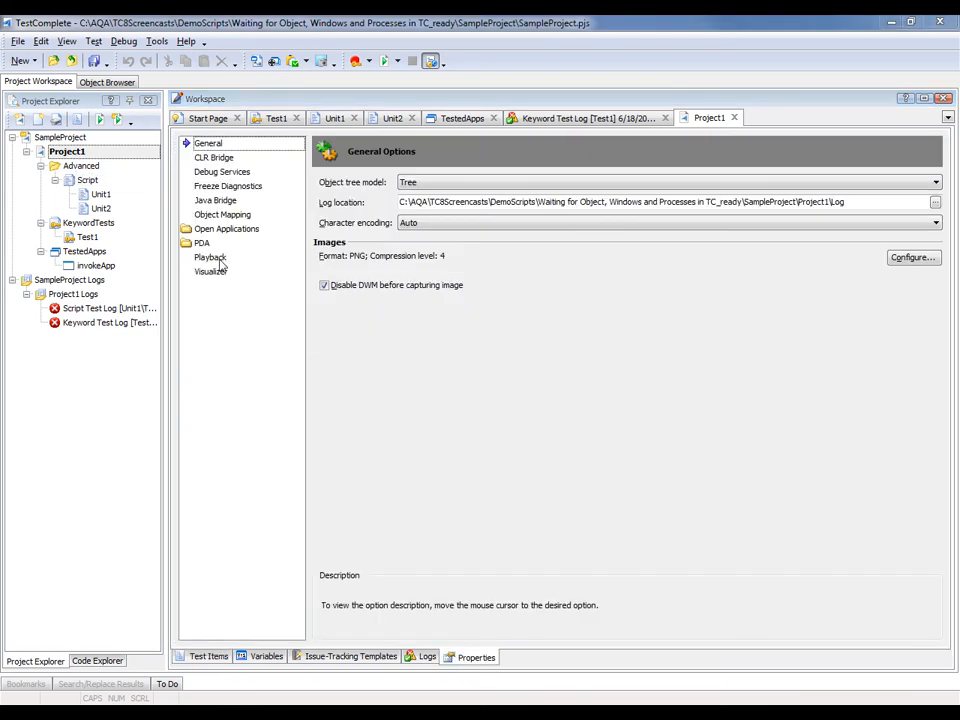
{"action": "left_click", "coordinate": [210, 257]}
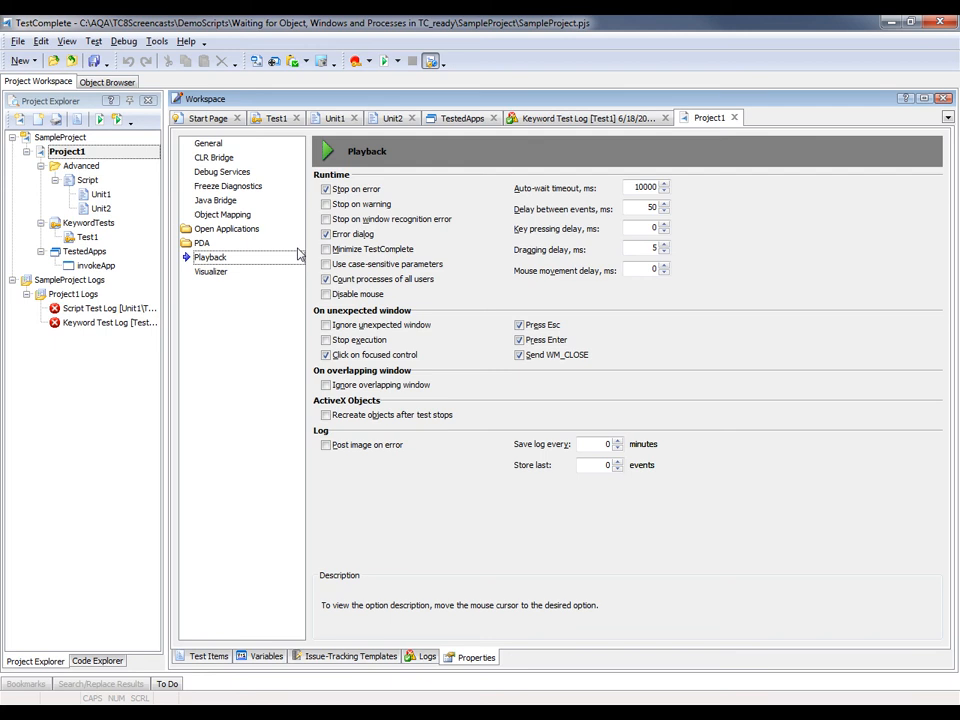
{"action": "left_click", "coordinate": [352, 233]}
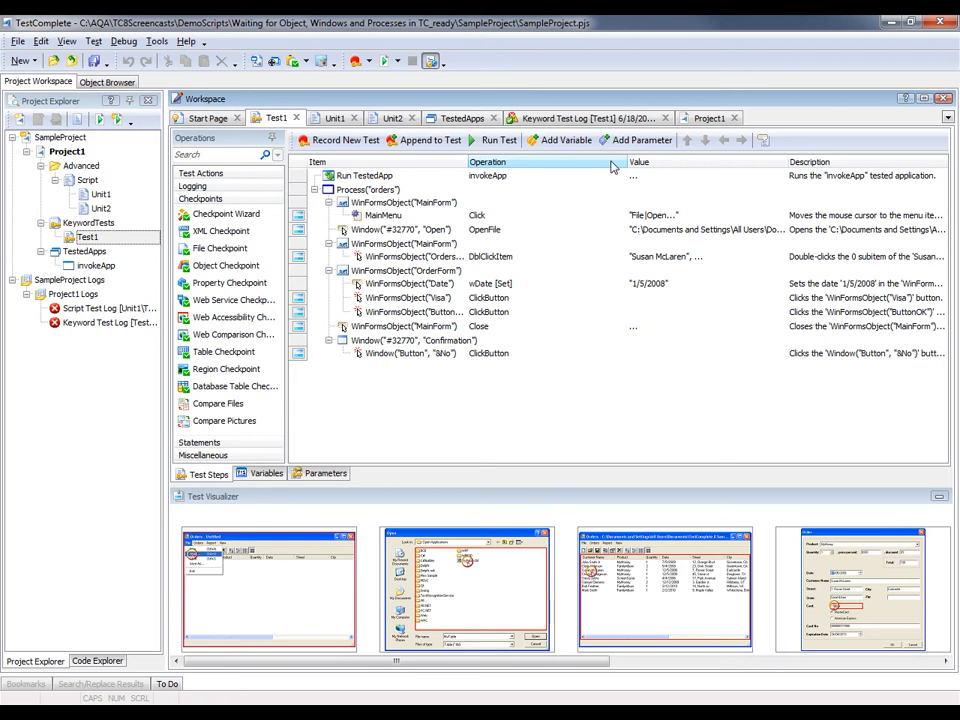
Open the Field Chooser for Test1's step grid to find the Auto-wait timeout column.
{"action": "right_click", "coordinate": [610, 167]}
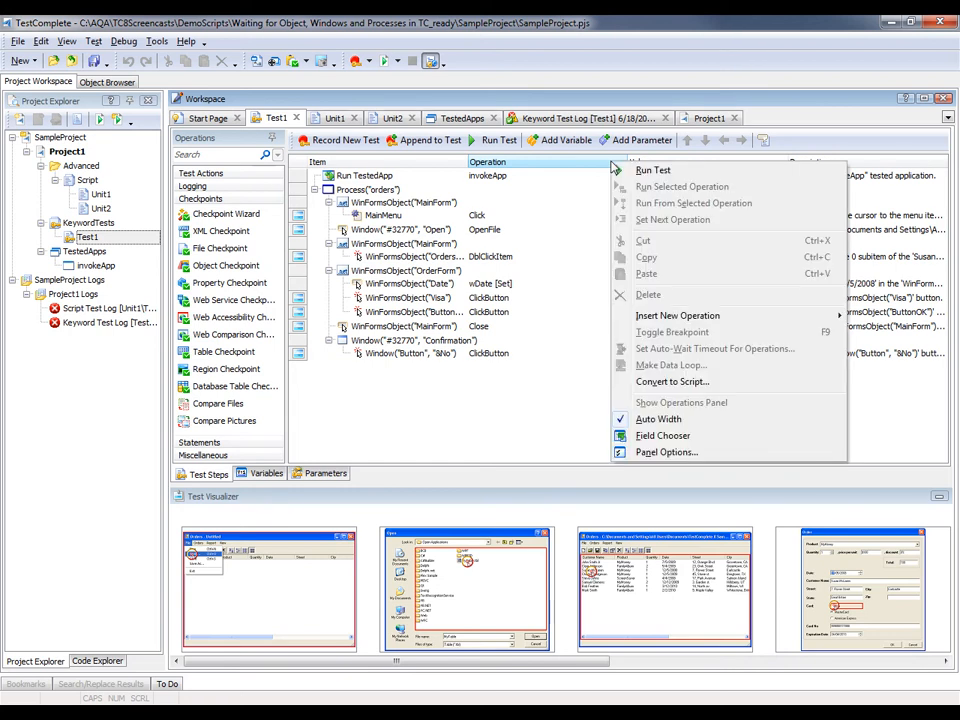
{"action": "mouse_move", "coordinate": [677, 315]}
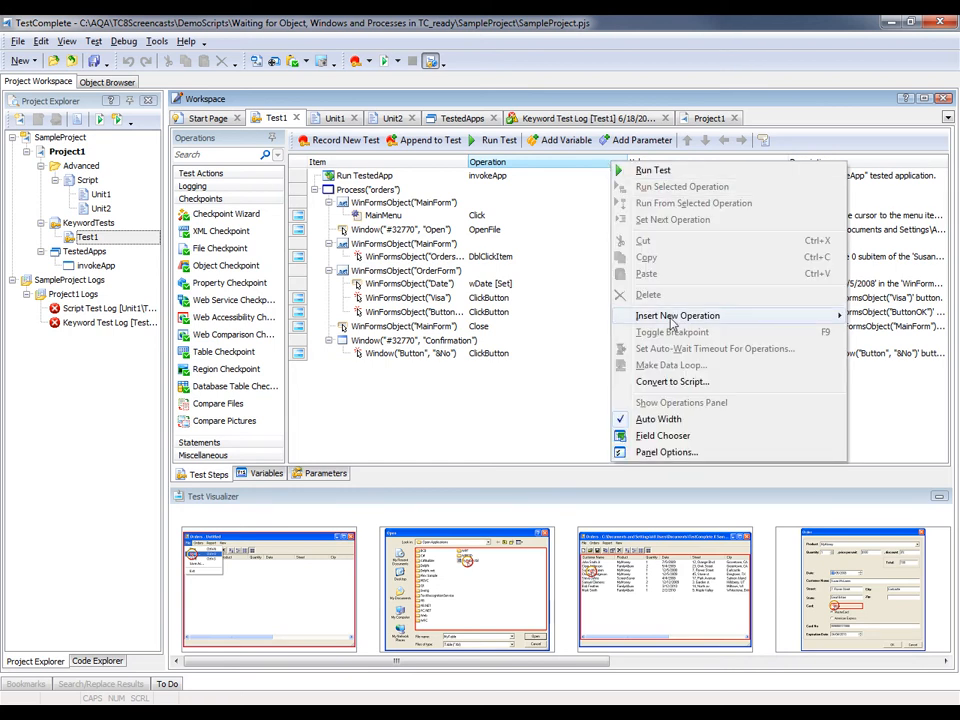
{"action": "left_click", "coordinate": [662, 435]}
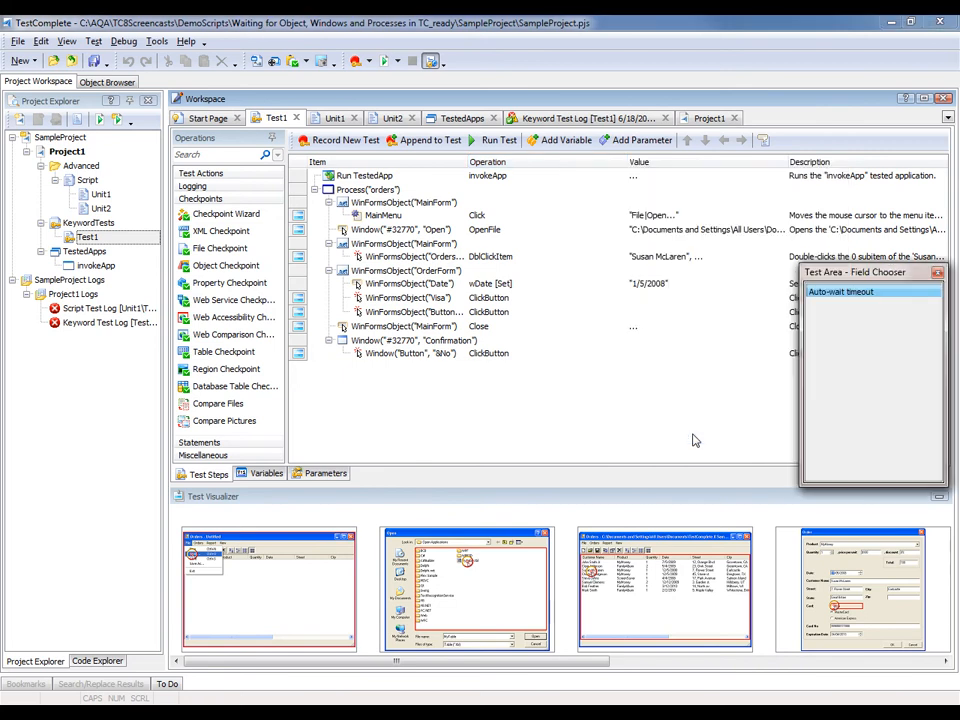
{"action": "mouse_move", "coordinate": [838, 301]}
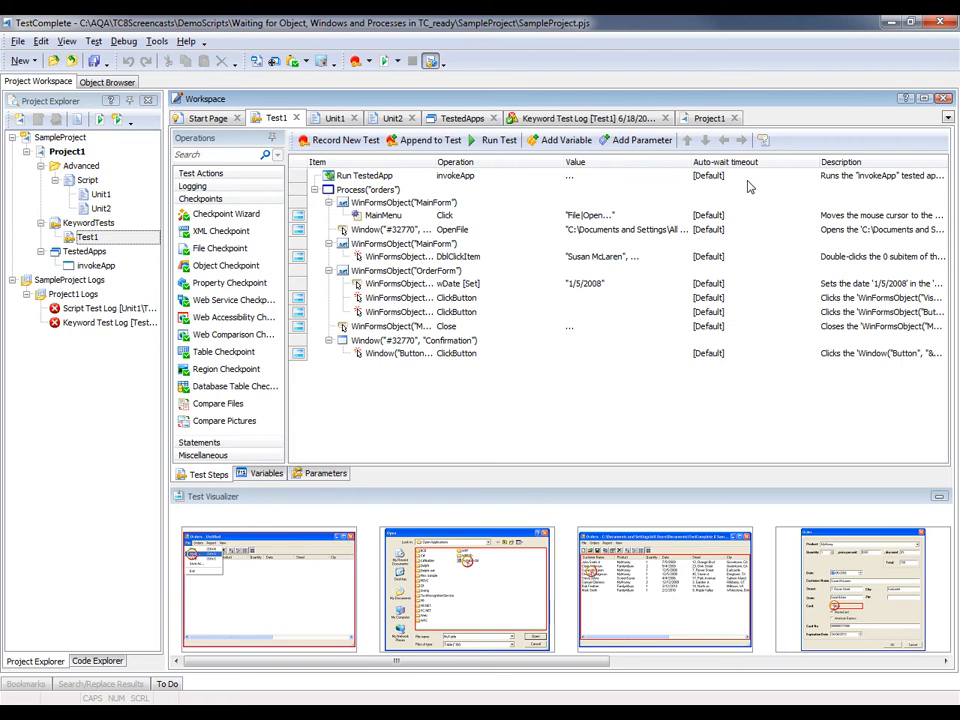
{"action": "mouse_move", "coordinate": [563, 225]}
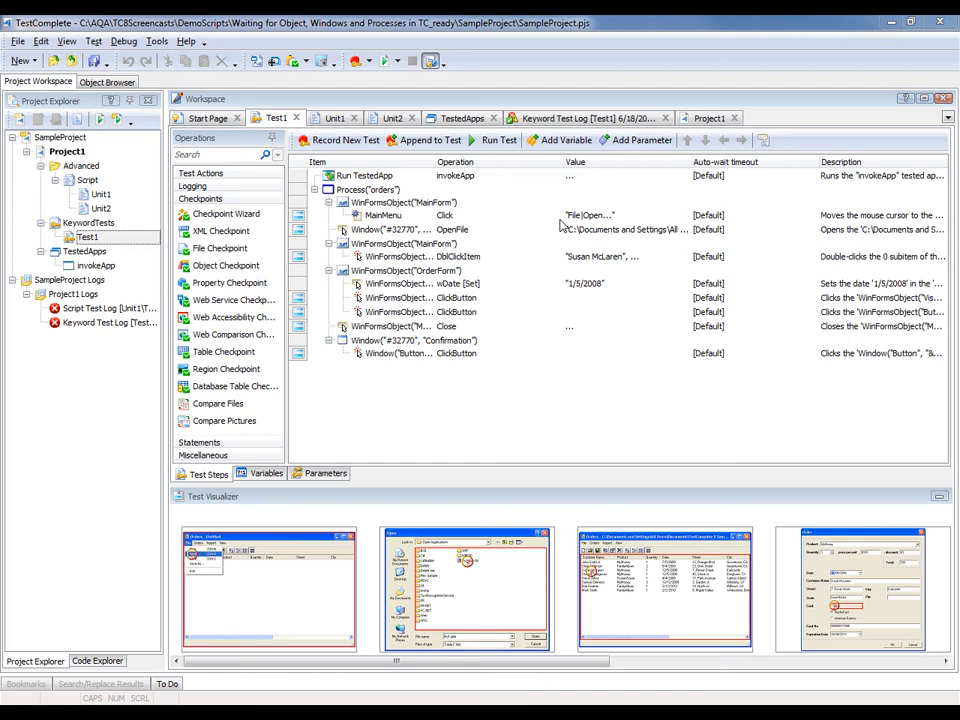
{"action": "mouse_move", "coordinate": [738, 222]}
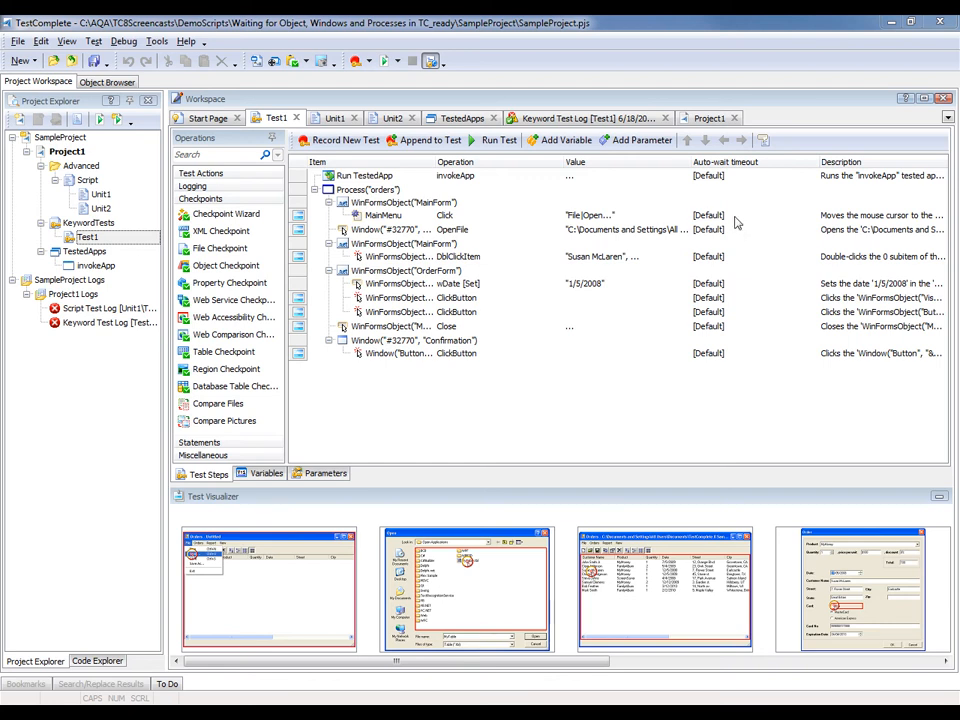
Enter auto-wait timeouts of 20000 ms for MainMenu Click and 150000 ms for OpenFile.
{"action": "left_click", "coordinate": [383, 215]}
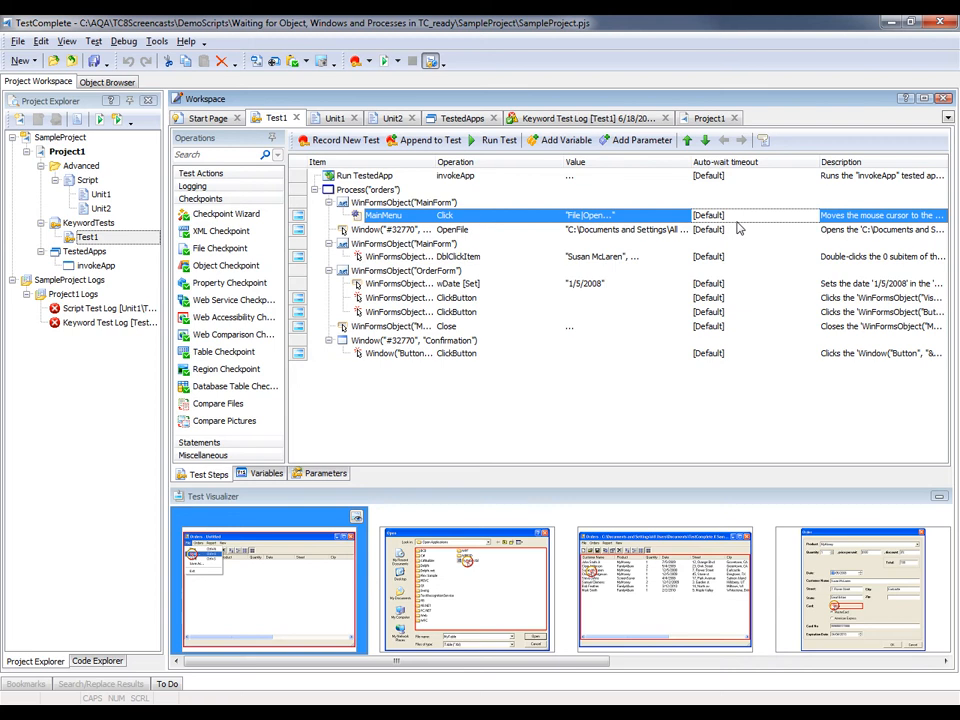
{"action": "mouse_move", "coordinate": [763, 408]}
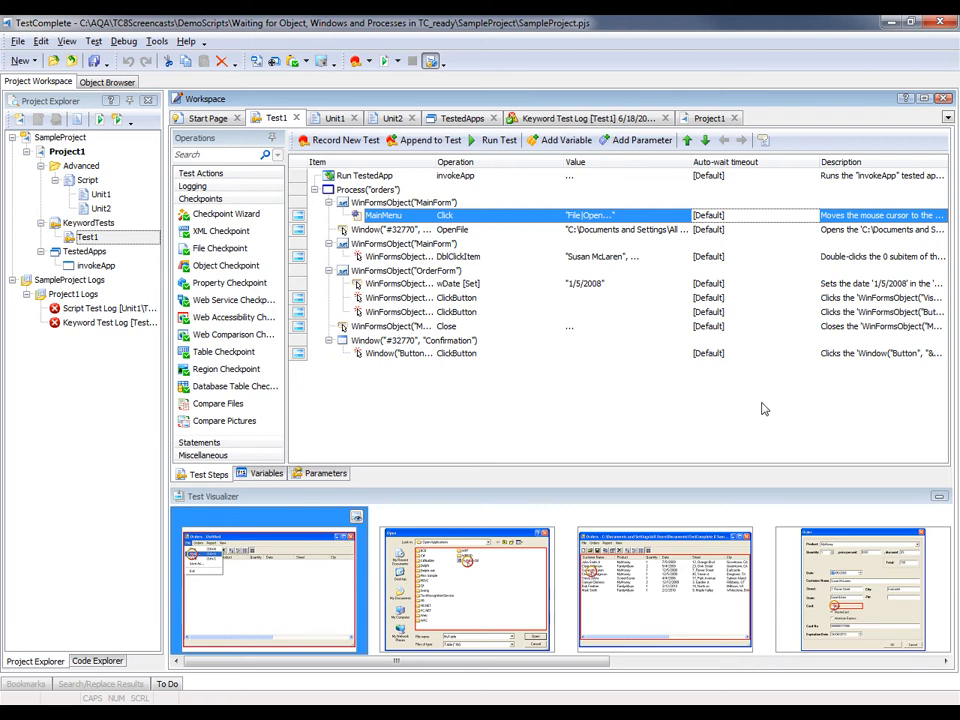
{"action": "mouse_move", "coordinate": [757, 218]}
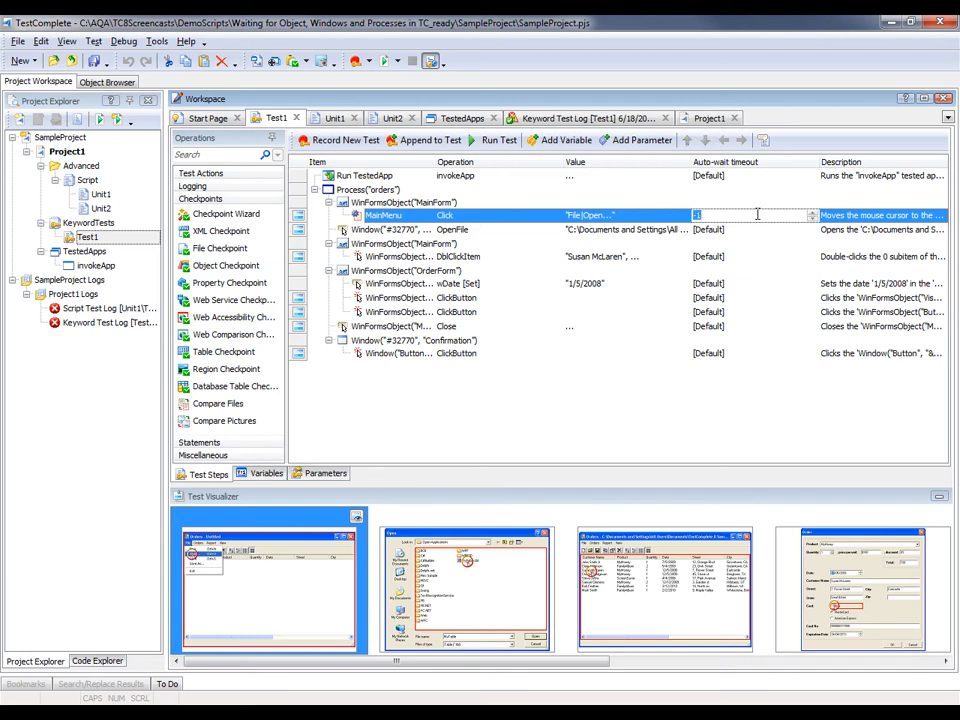
{"action": "type", "text": "200000 ms"}
{"action": "left_click", "coordinate": [755, 229]}
{"action": "type", "text": "150000"}
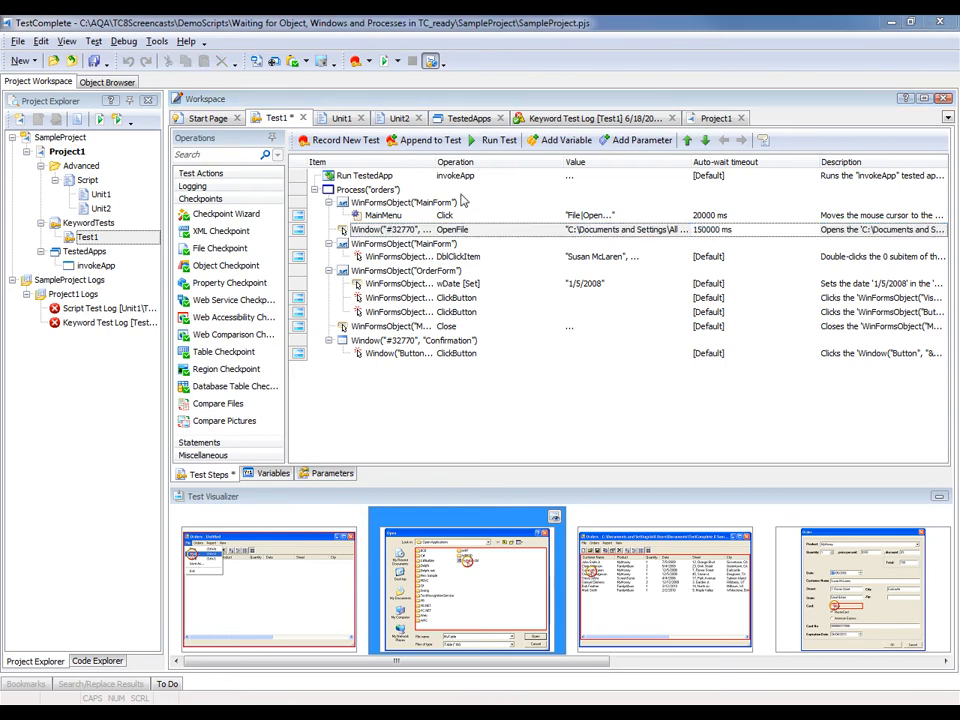
Rerun Test1 and confirm the Keyword Test Log reports zero errors.
{"action": "left_click", "coordinate": [494, 140]}
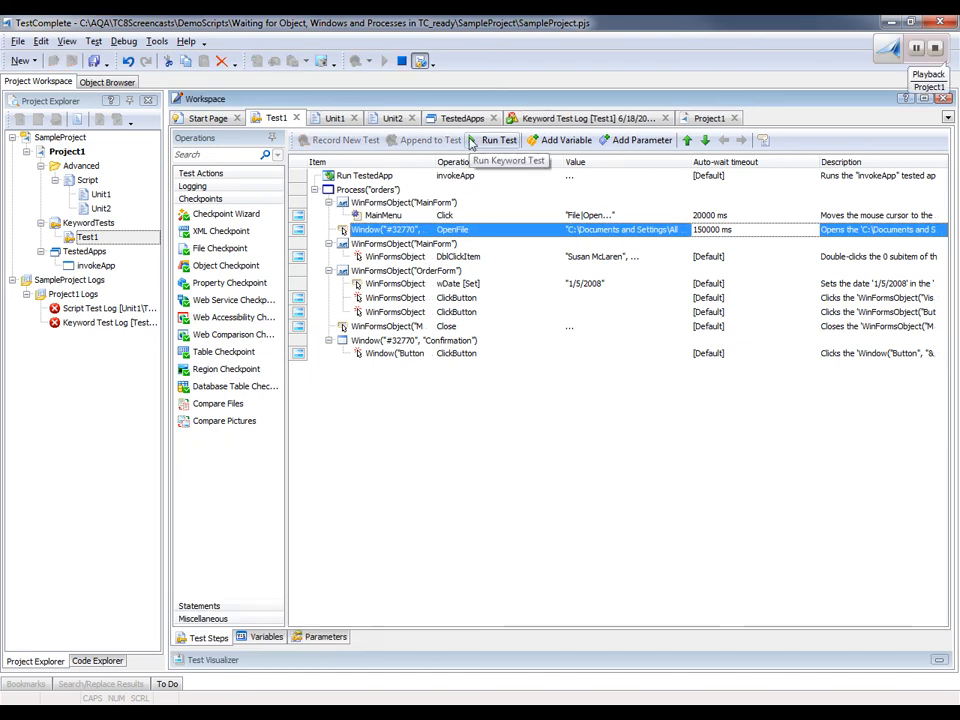
{"action": "left_click", "coordinate": [498, 140]}
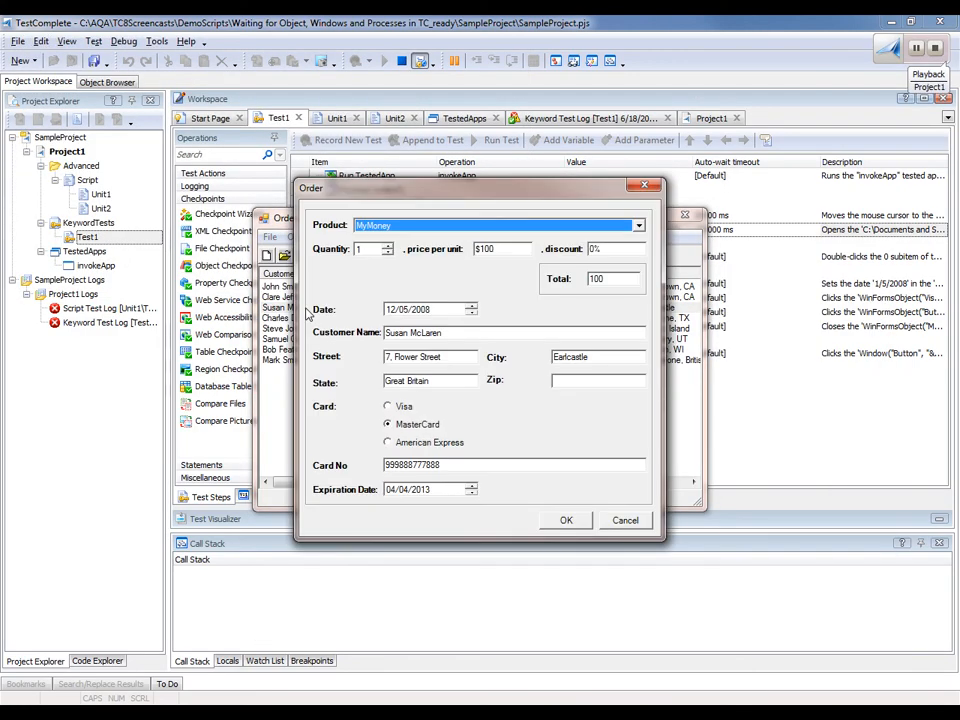
{"action": "left_click", "coordinate": [566, 520]}
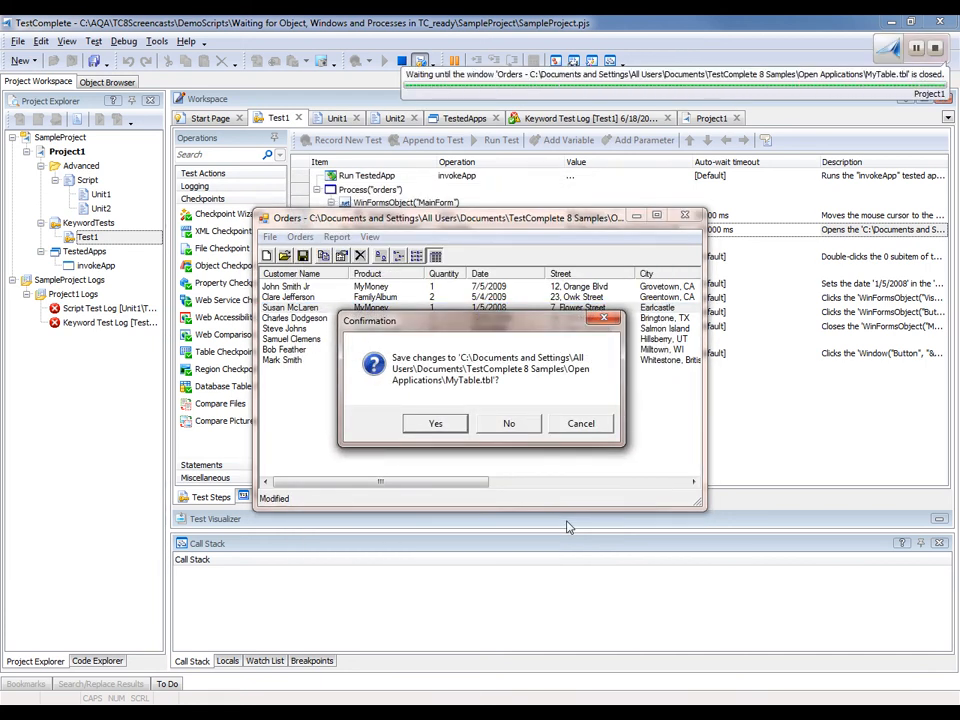
{"action": "left_click", "coordinate": [509, 423]}
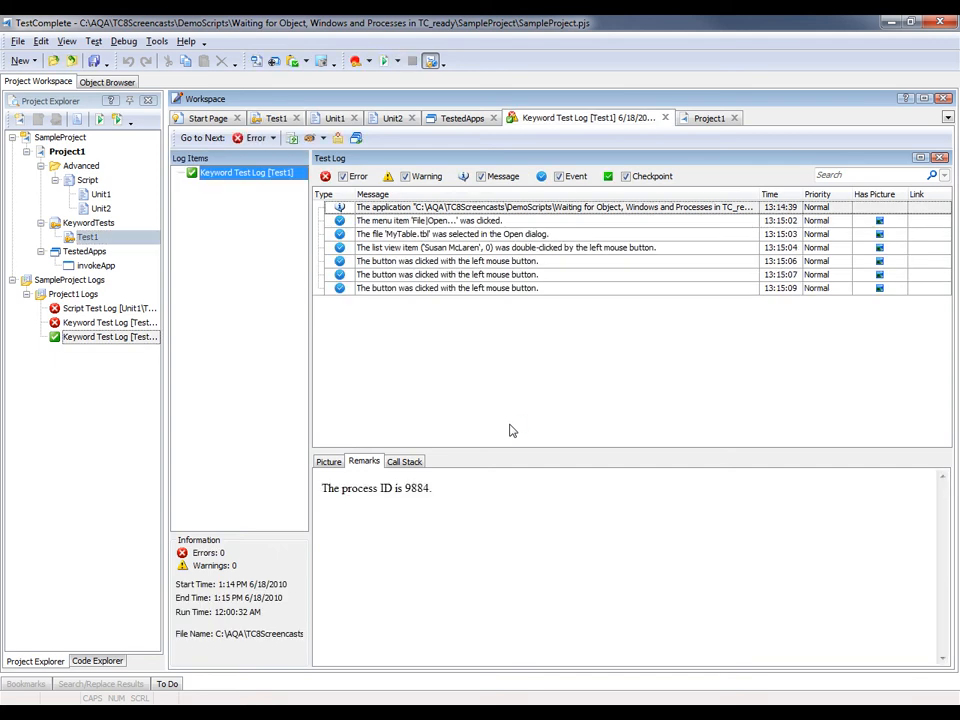
{"action": "left_click", "coordinate": [101, 208]}
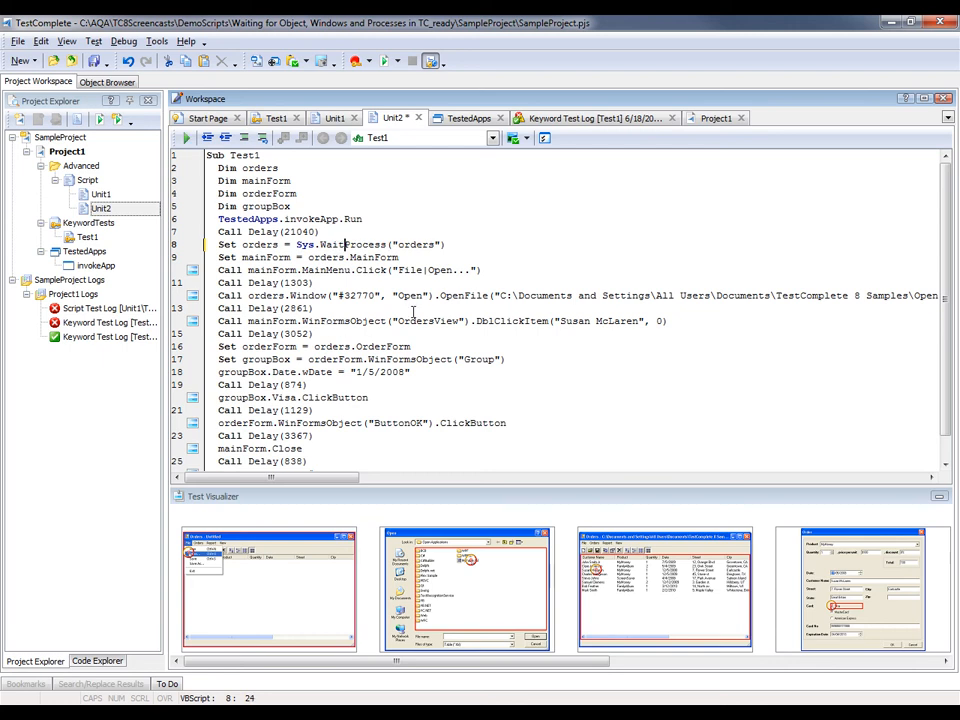
Use Sys.WaitProcess("orders",20000), WaitWindow with 15000 and WaitWinFormsObject("OrdersView",17000) in Unit2.
{"action": "type", "text": ","}
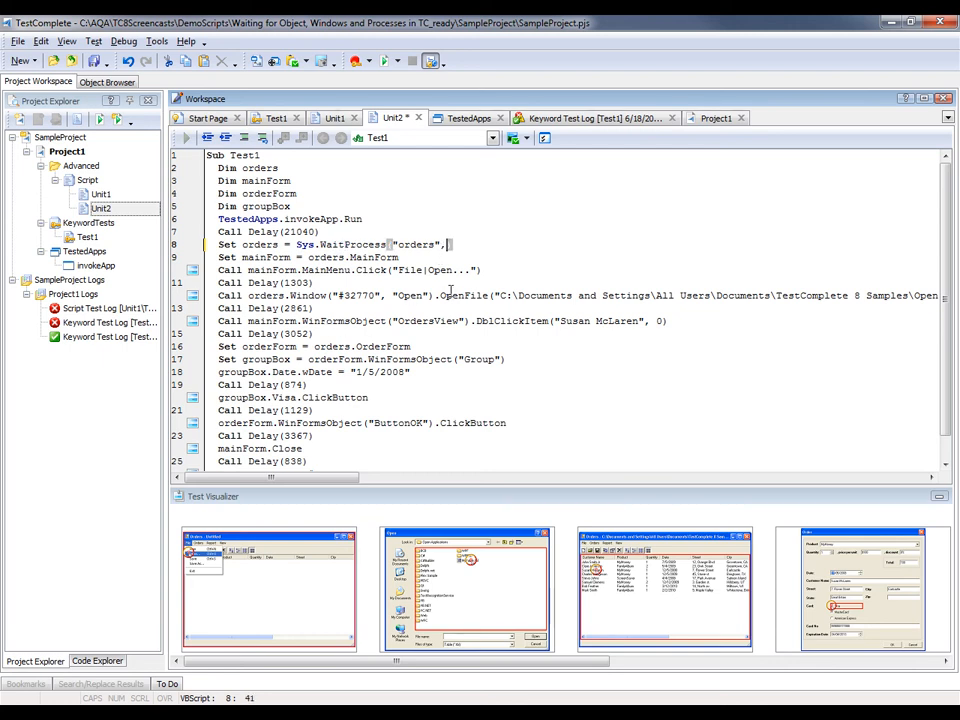
{"action": "type", "text": "20000"}
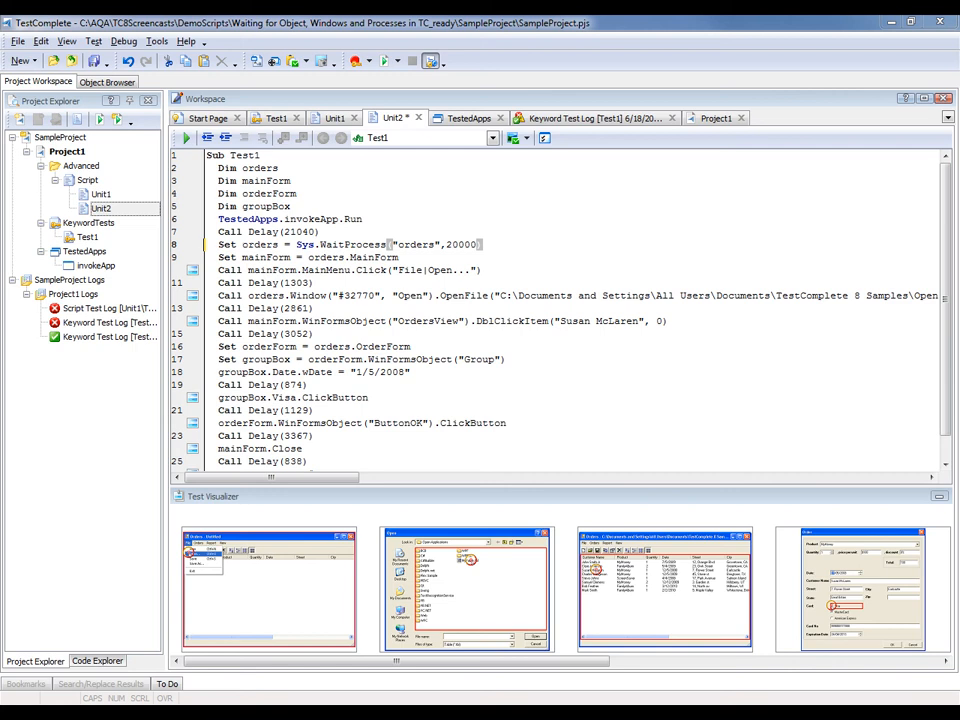
{"action": "mouse_move", "coordinate": [651, 345]}
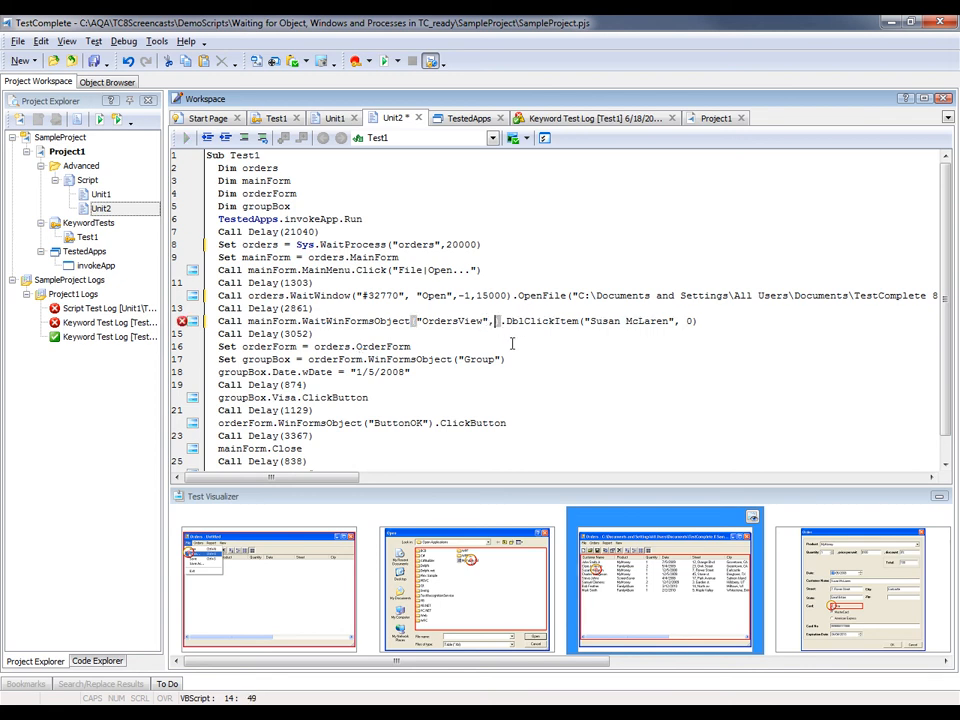
{"action": "type", "text": ",17000"}
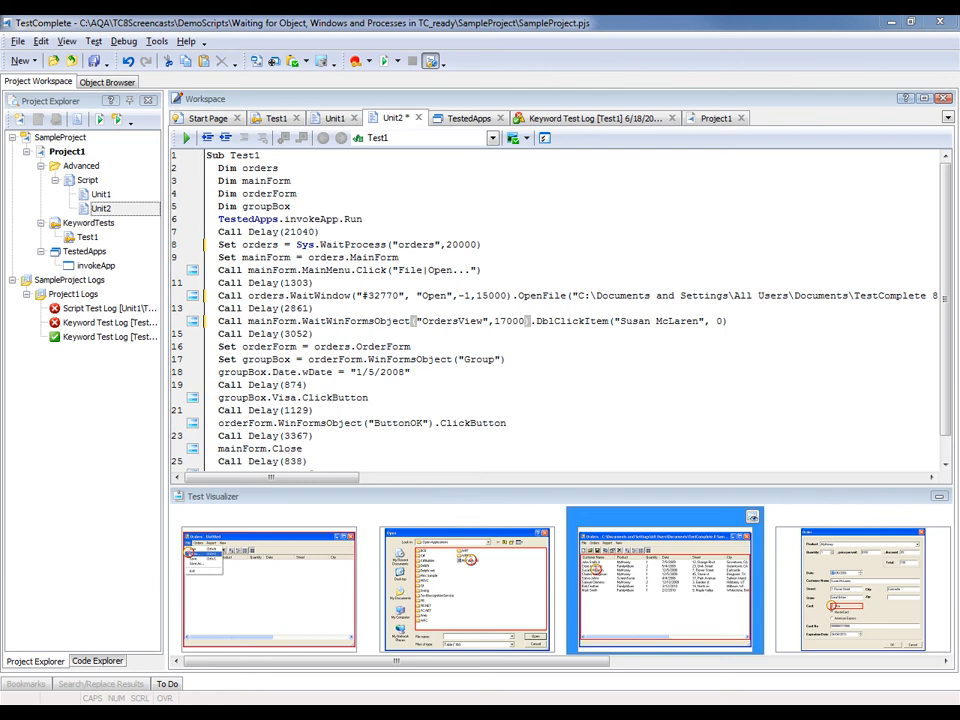
Enable Real-time mode in the Recording engine options and apply it.
{"action": "left_click", "coordinate": [156, 41]}
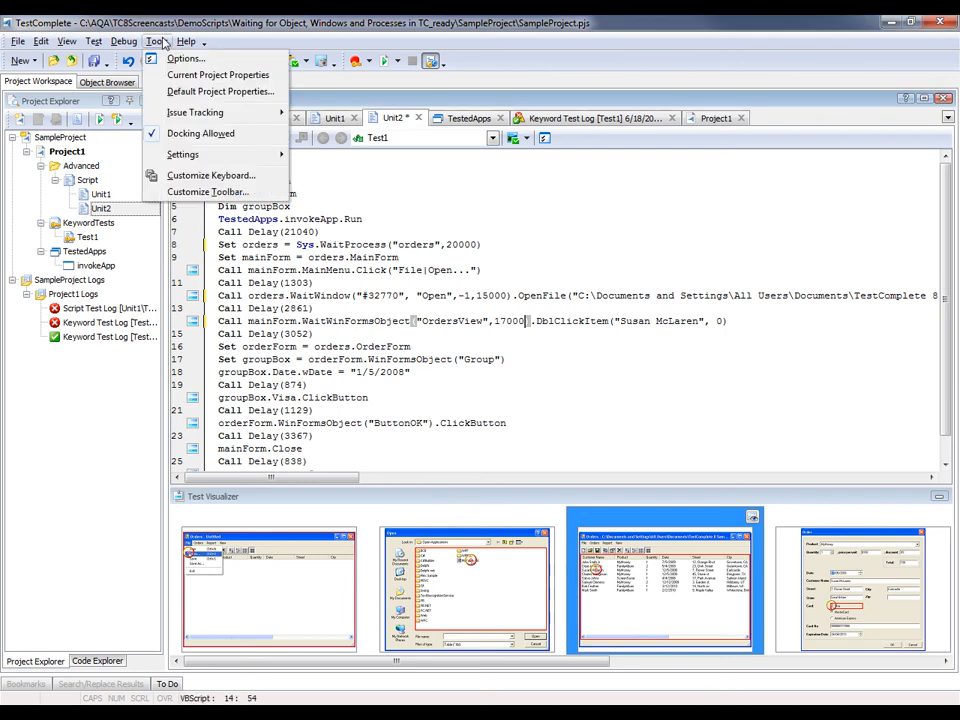
{"action": "left_click", "coordinate": [185, 58]}
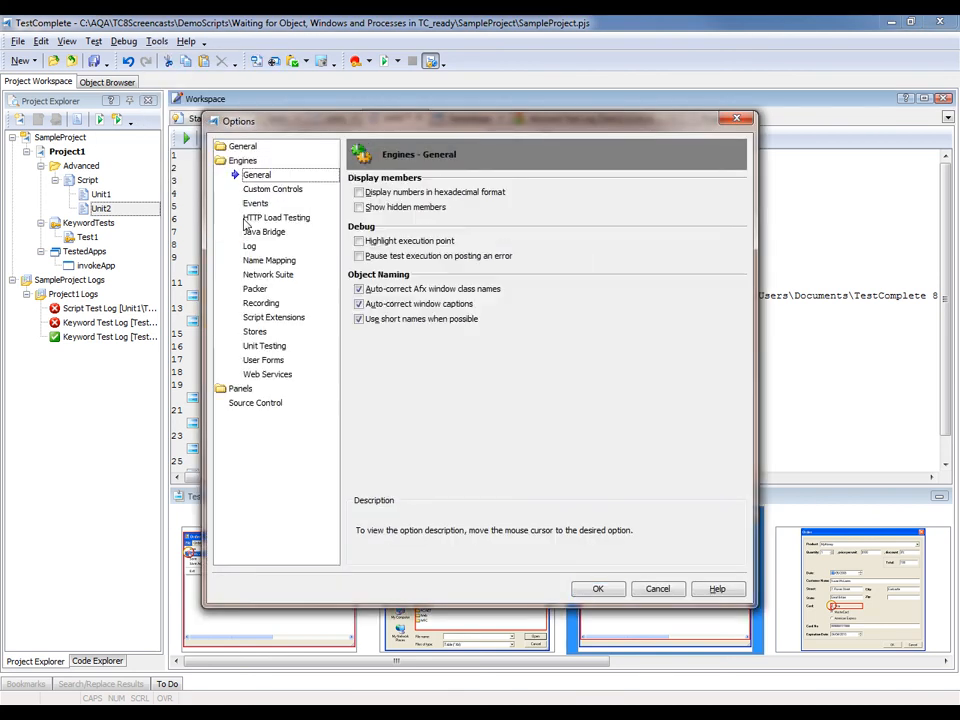
{"action": "left_click", "coordinate": [261, 303]}
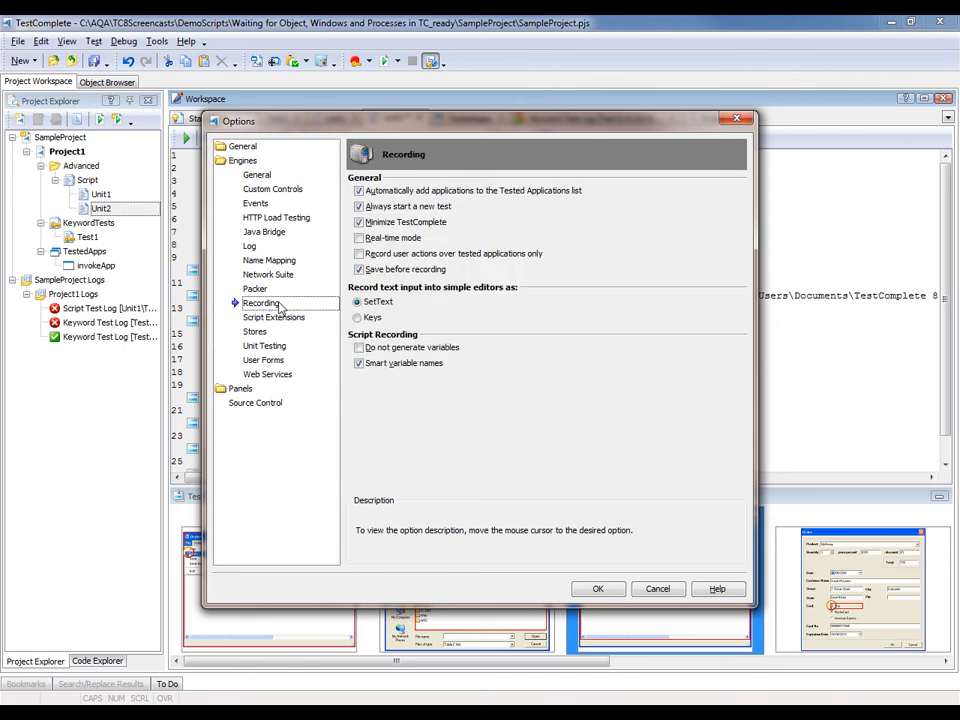
{"action": "mouse_move", "coordinate": [391, 238]}
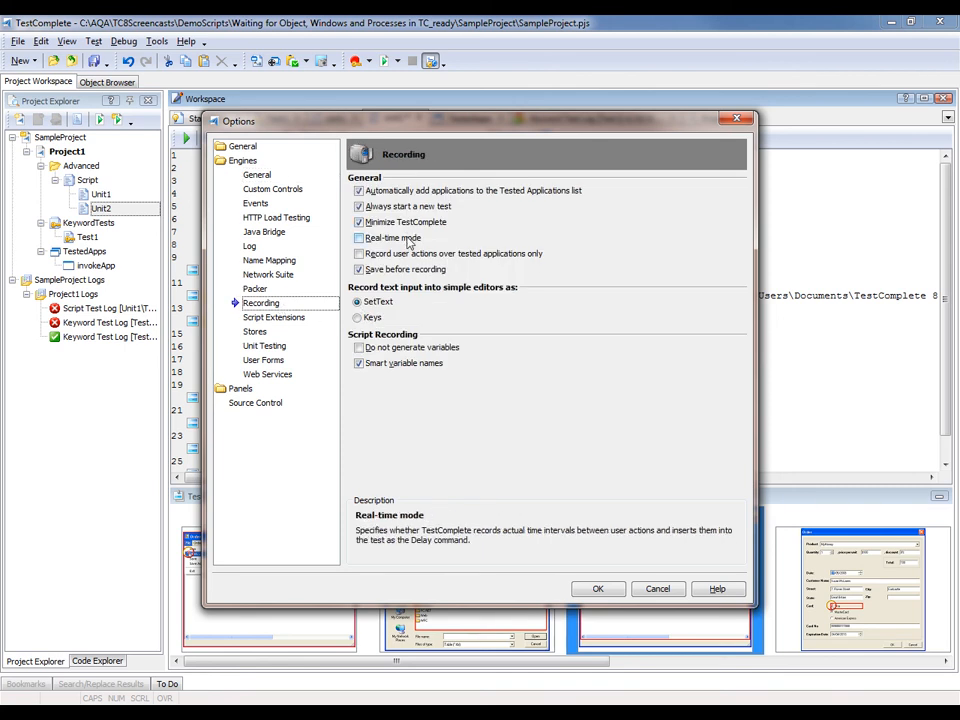
{"action": "left_click", "coordinate": [359, 238]}
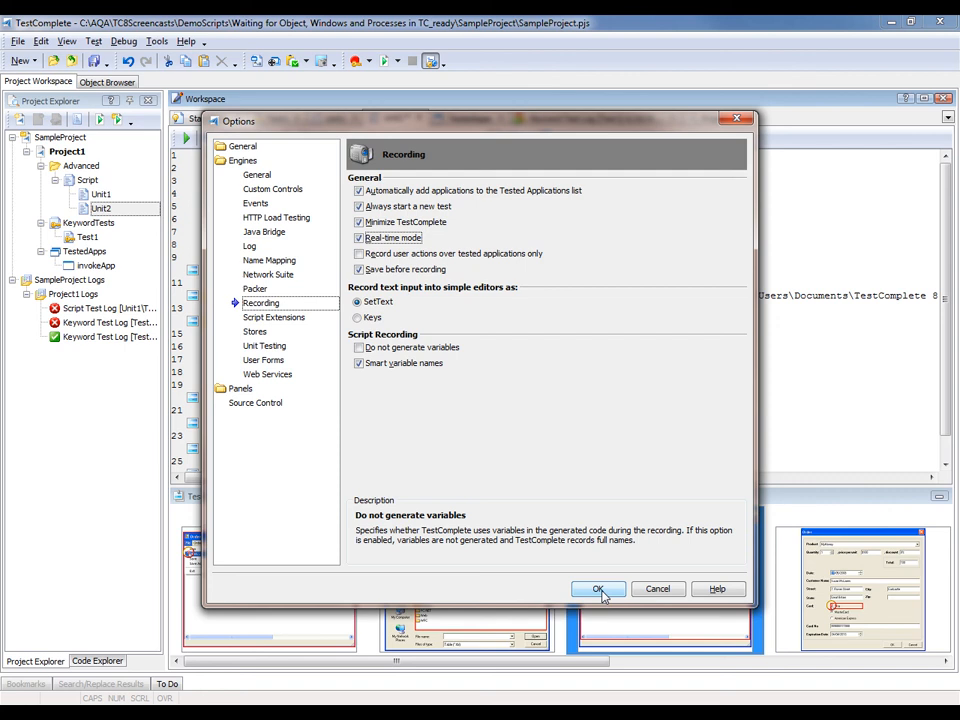
{"action": "left_click", "coordinate": [598, 588]}
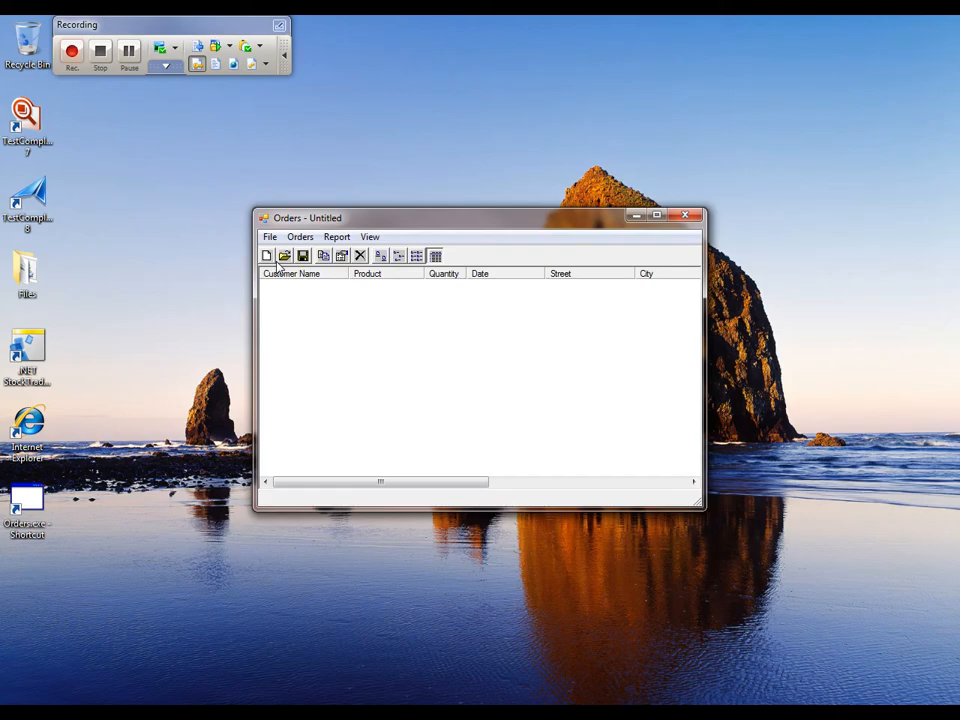
Open the data.tbl orders file in Orders.
{"action": "left_click", "coordinate": [269, 237]}
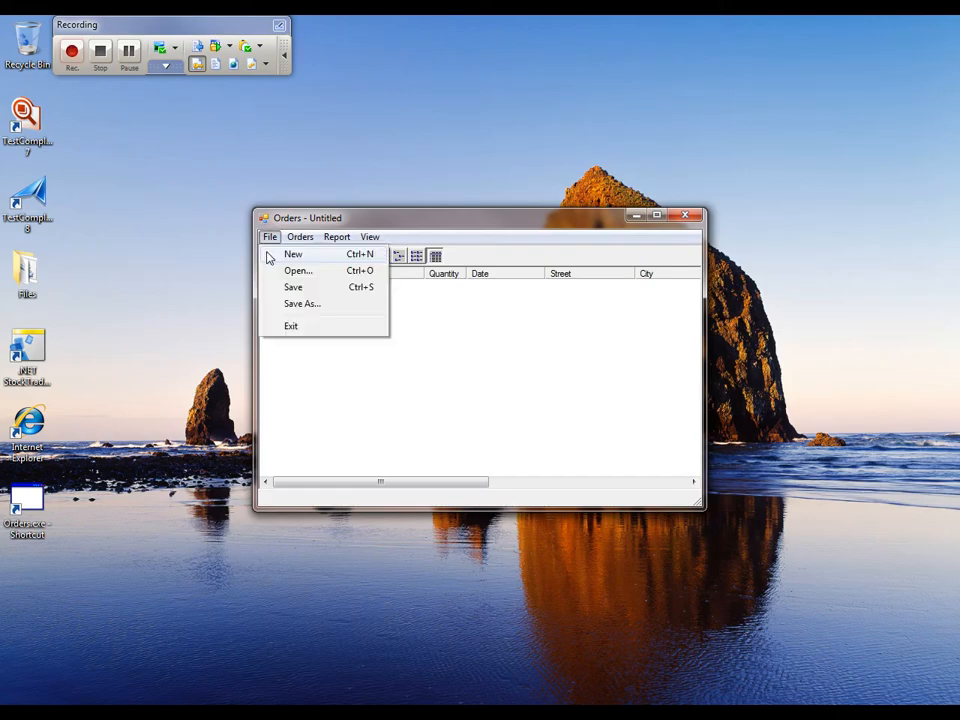
{"action": "left_click", "coordinate": [298, 270]}
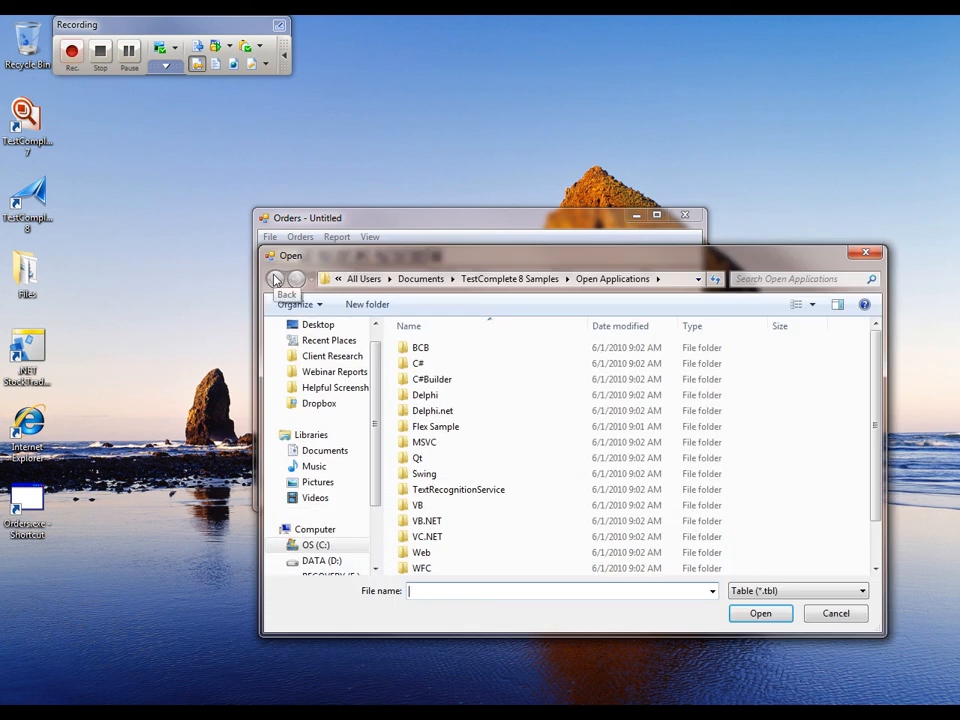
{"action": "left_click", "coordinate": [760, 613]}
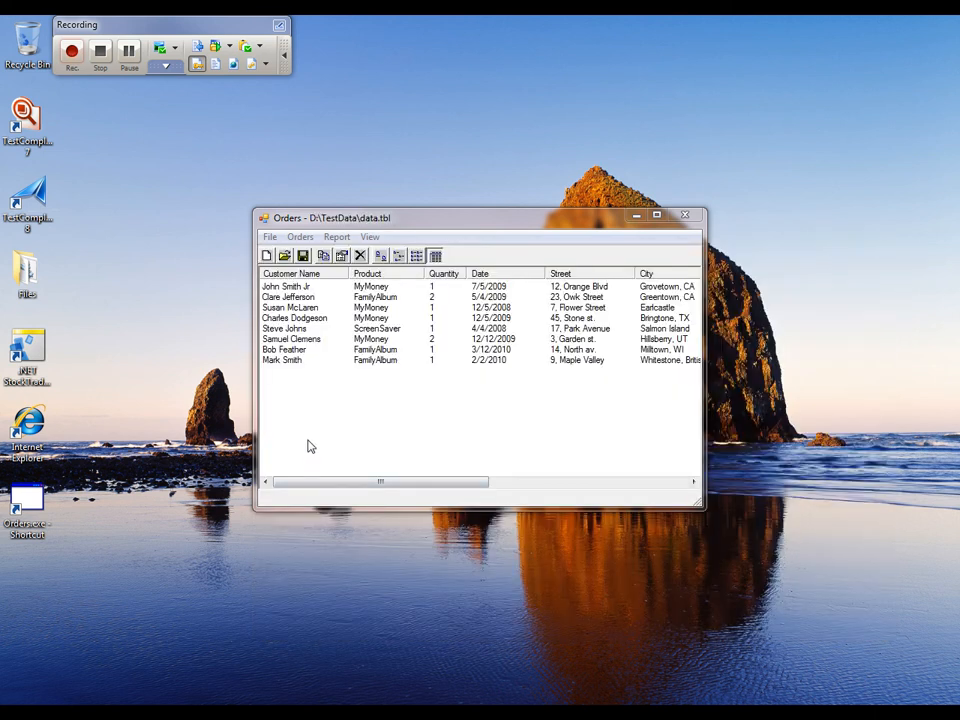
{"action": "mouse_move", "coordinate": [304, 443]}
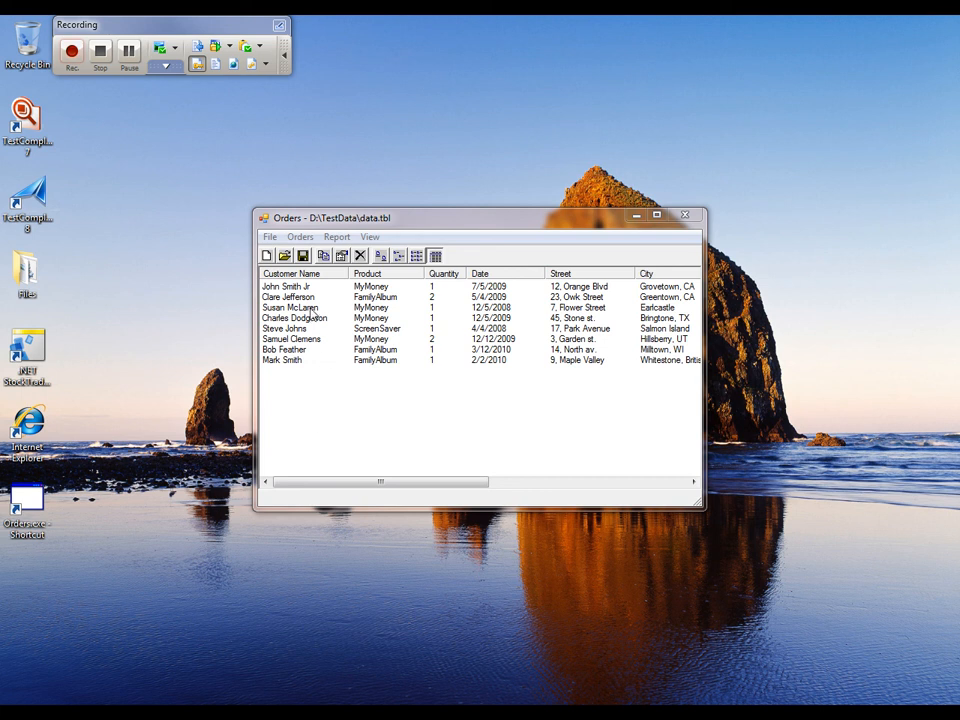
{"action": "right_click", "coordinate": [290, 307]}
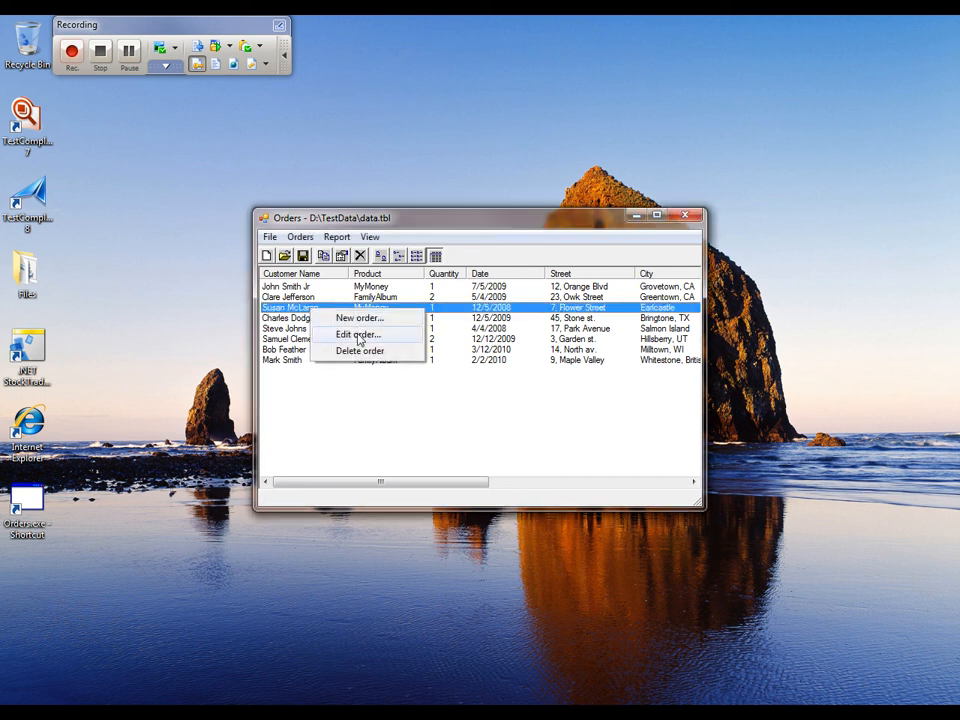
{"action": "left_click", "coordinate": [356, 334]}
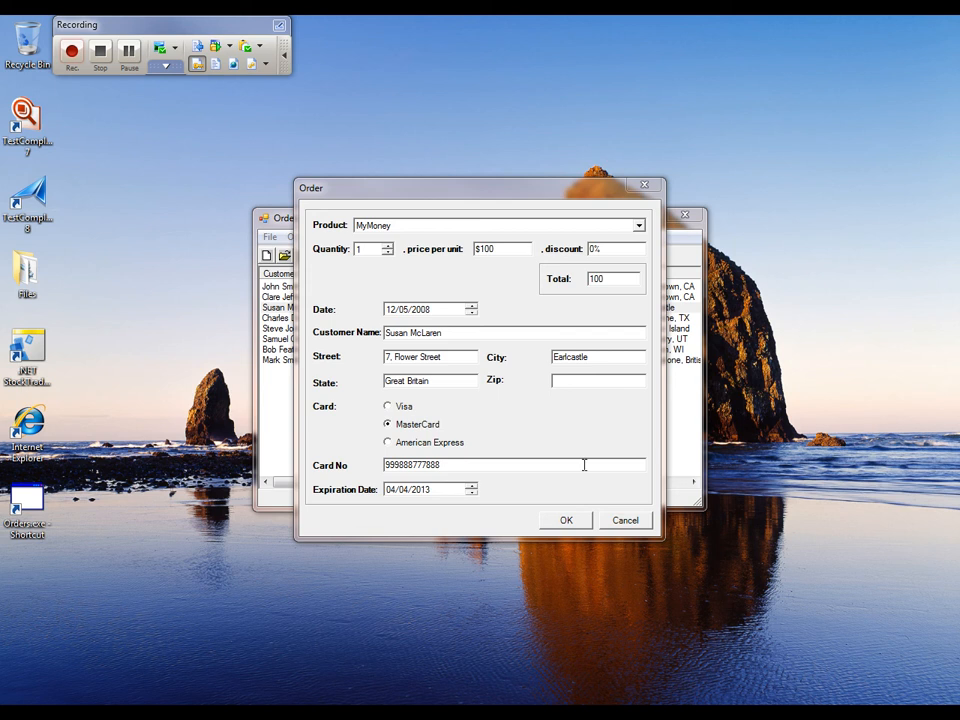
{"action": "left_click", "coordinate": [638, 224]}
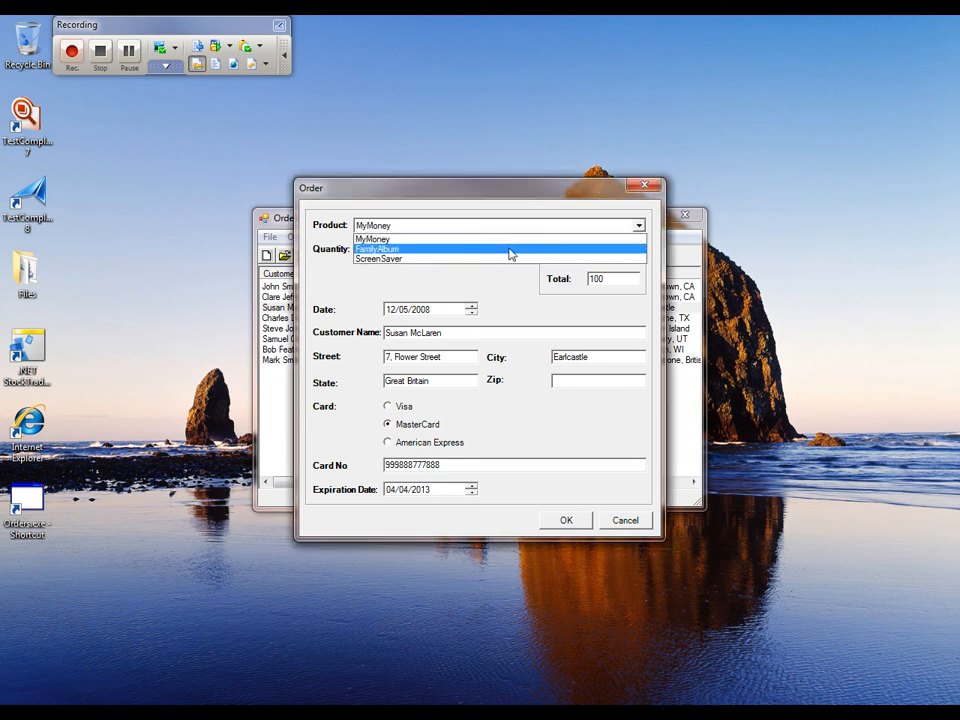
{"action": "left_click", "coordinate": [378, 248]}
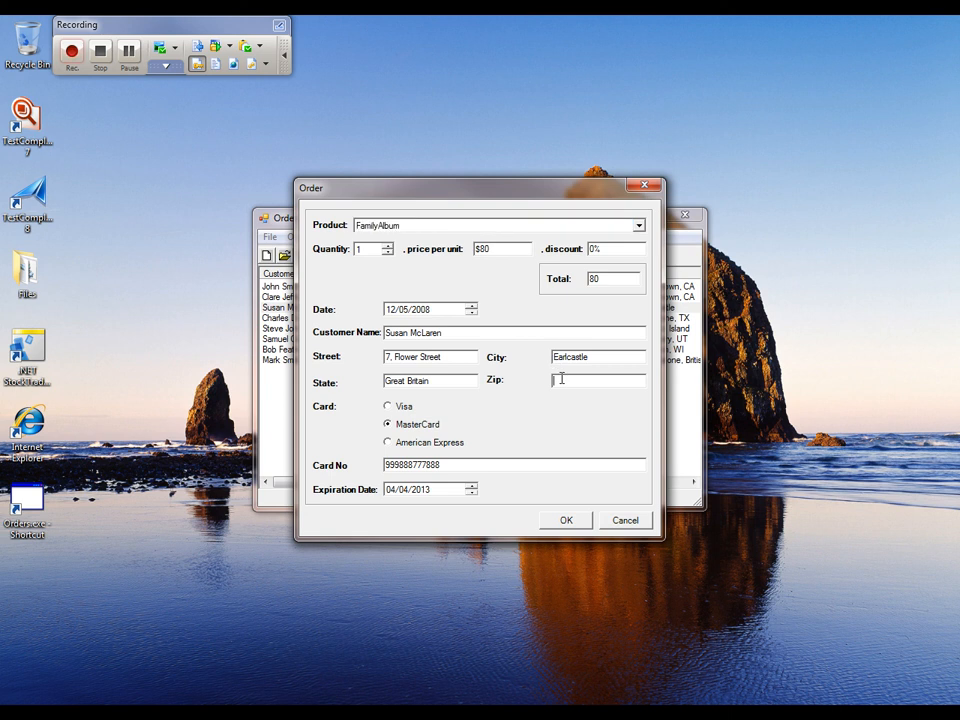
{"action": "type", "text": "123456"}
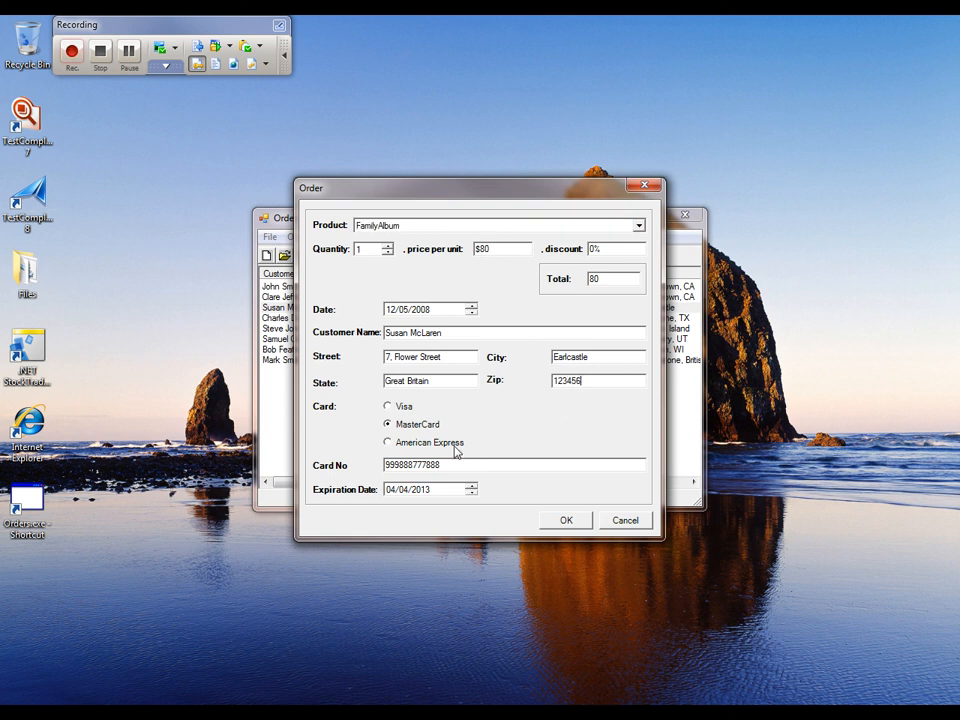
{"action": "left_click", "coordinate": [388, 442]}
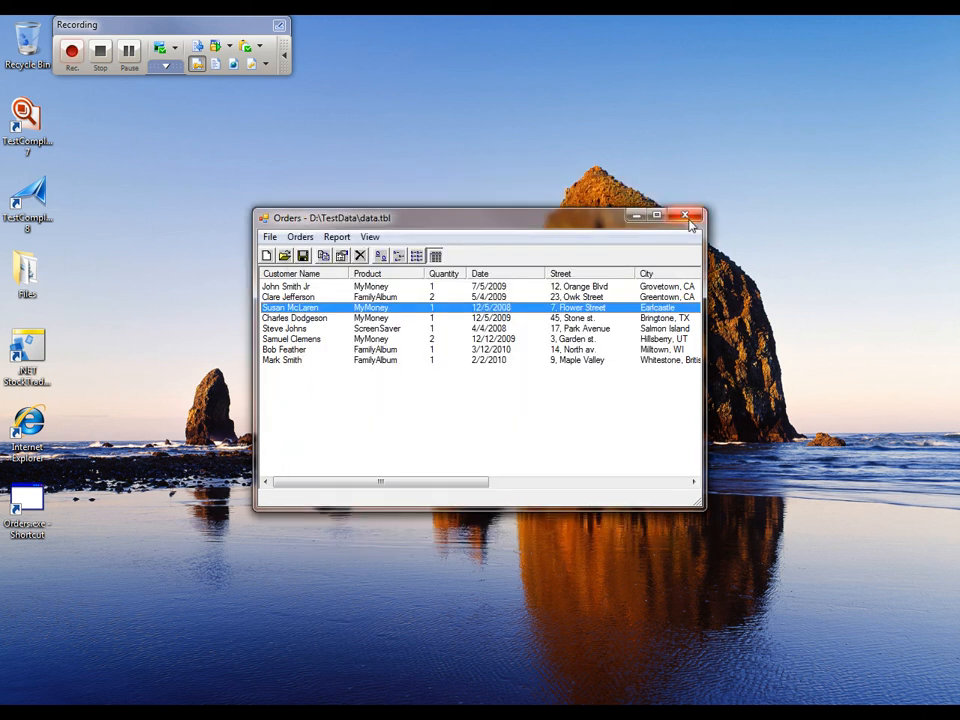
{"action": "left_click", "coordinate": [686, 217]}
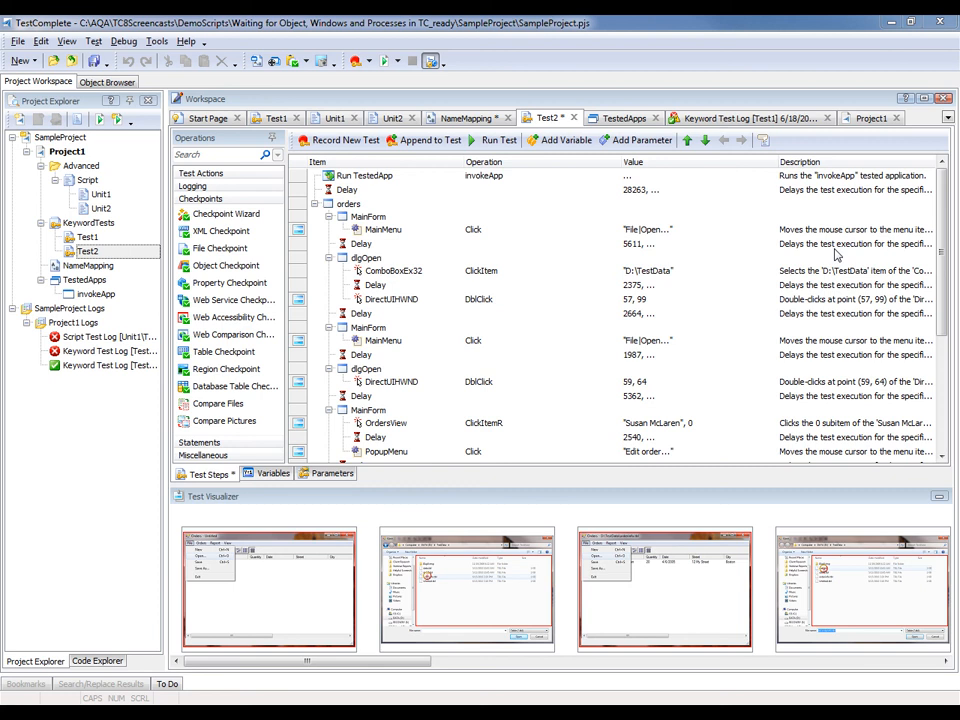
{"action": "mouse_move", "coordinate": [688, 253]}
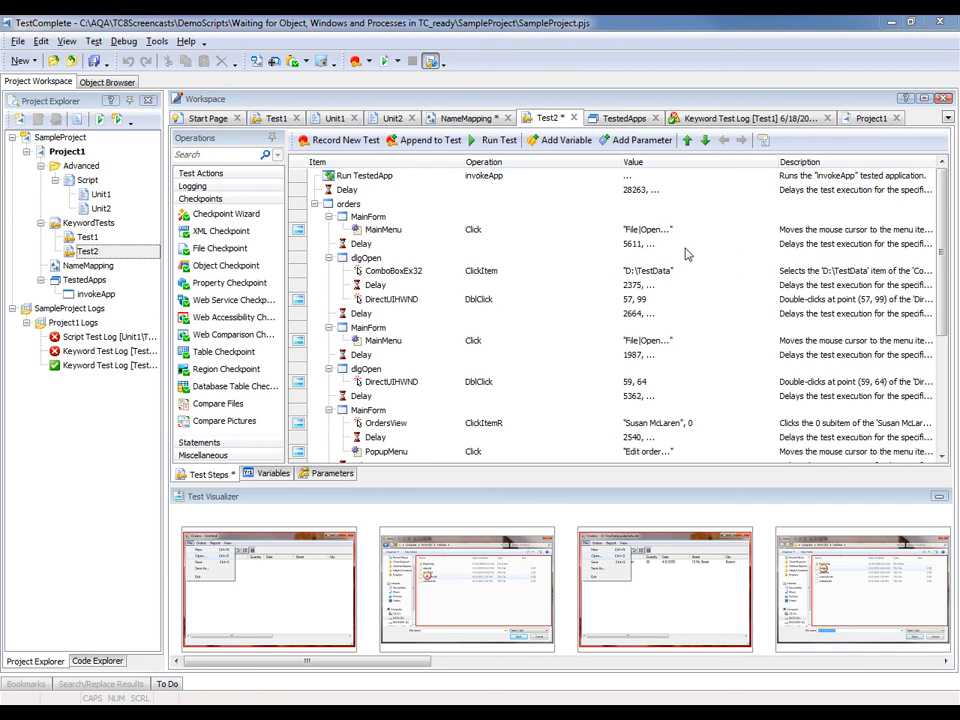
{"action": "mouse_move", "coordinate": [563, 210]}
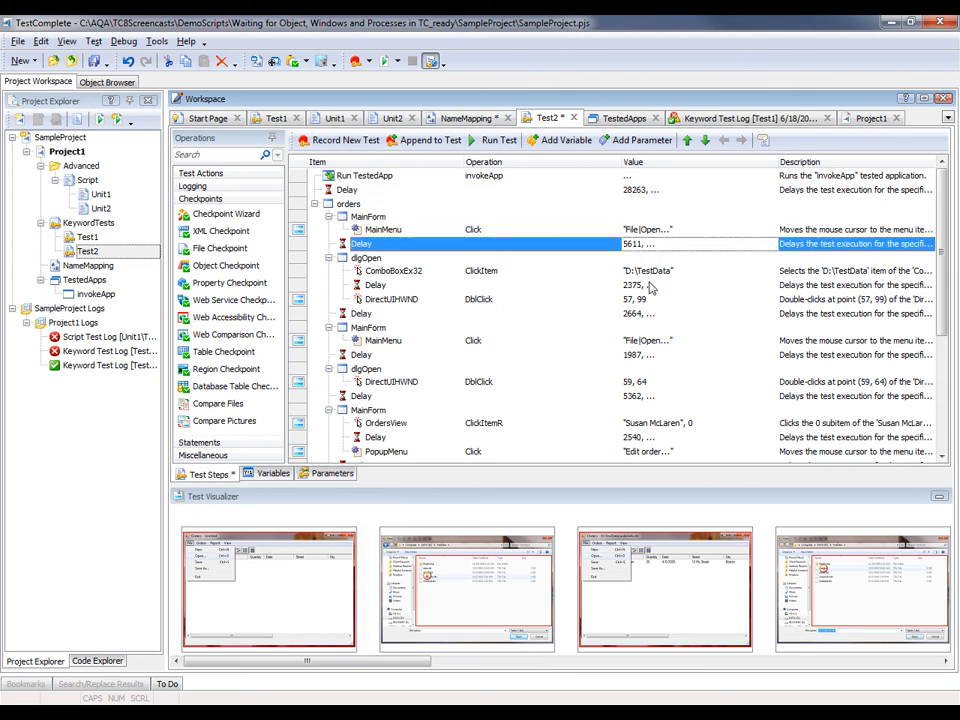
{"action": "left_click", "coordinate": [375, 284]}
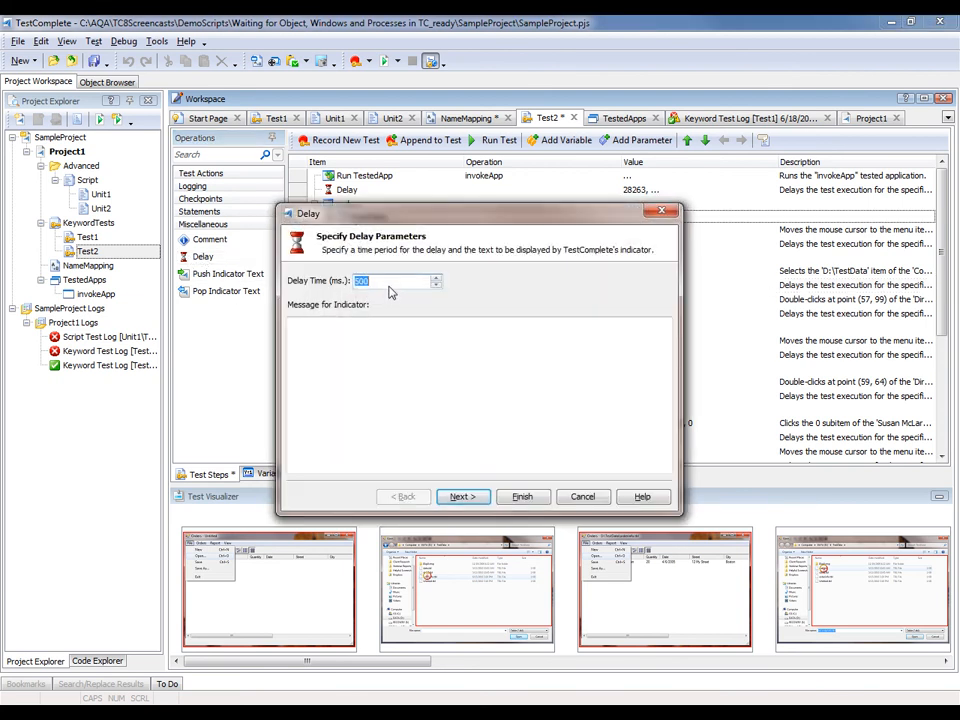
Set the Delay step's time to 2000 ms and finish adding it after File|Open.
{"action": "type", "text": "2000"}
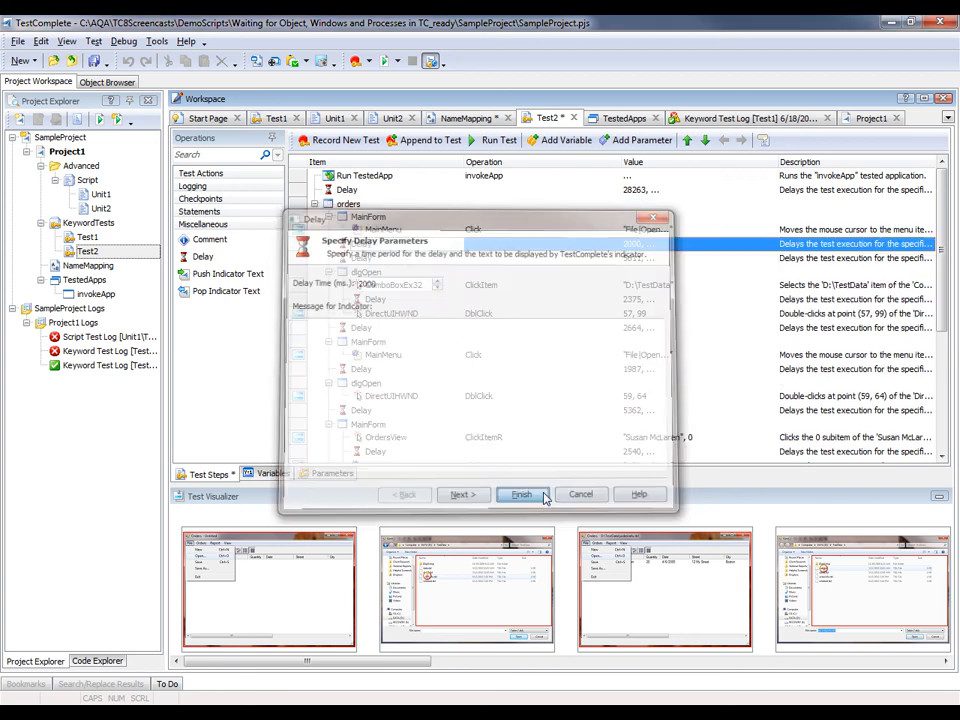
{"action": "left_click", "coordinate": [521, 494]}
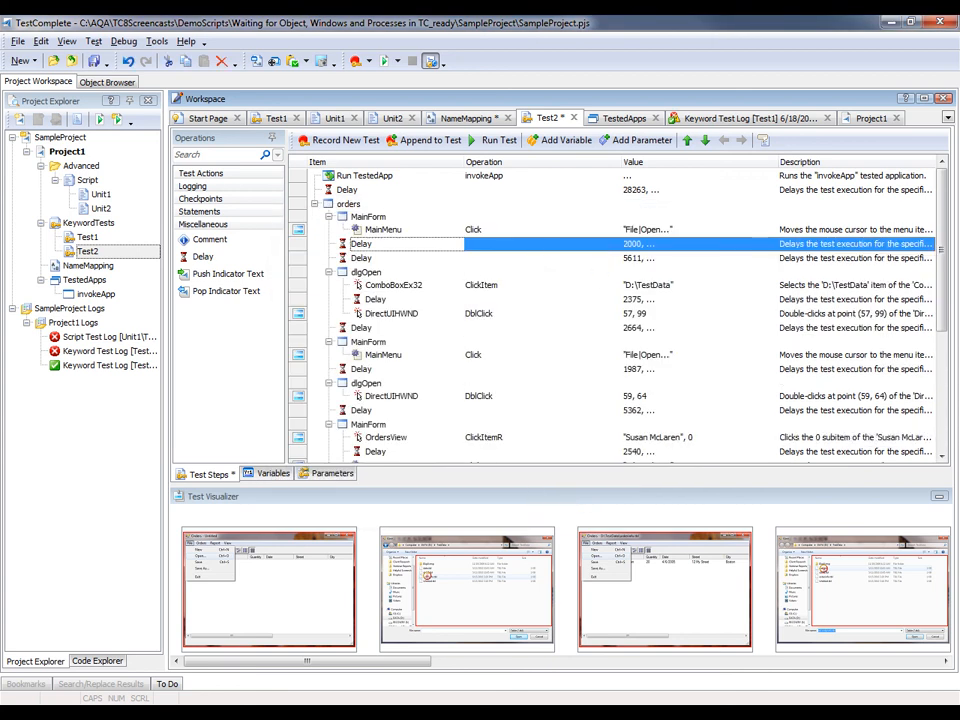